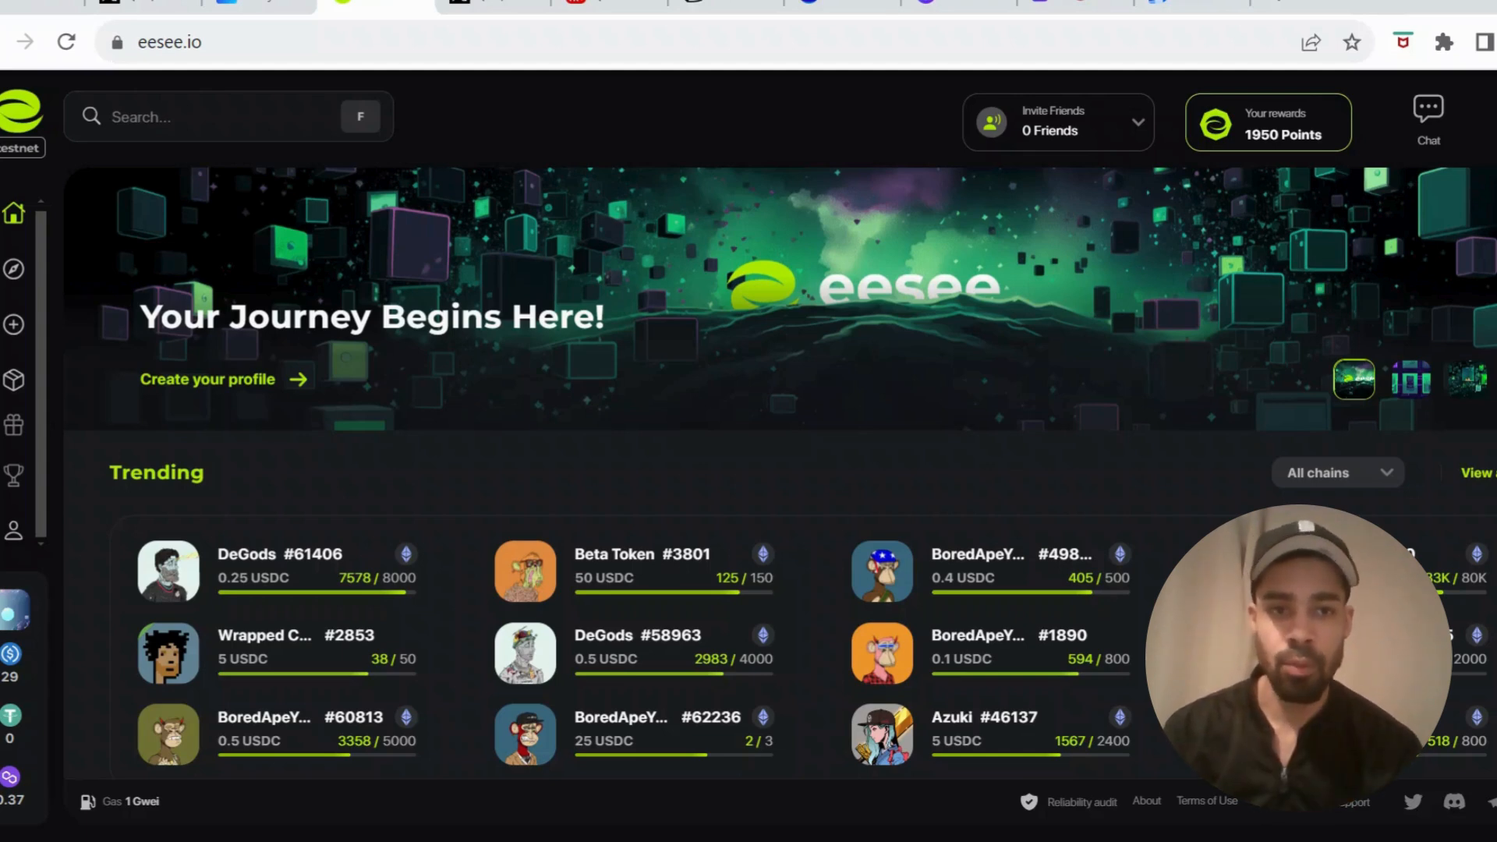
Step: Expand the eesee.io sidebar to reveal challenges, account options and wallet balances
{"action": "left_click", "coordinate": [315, 41]}
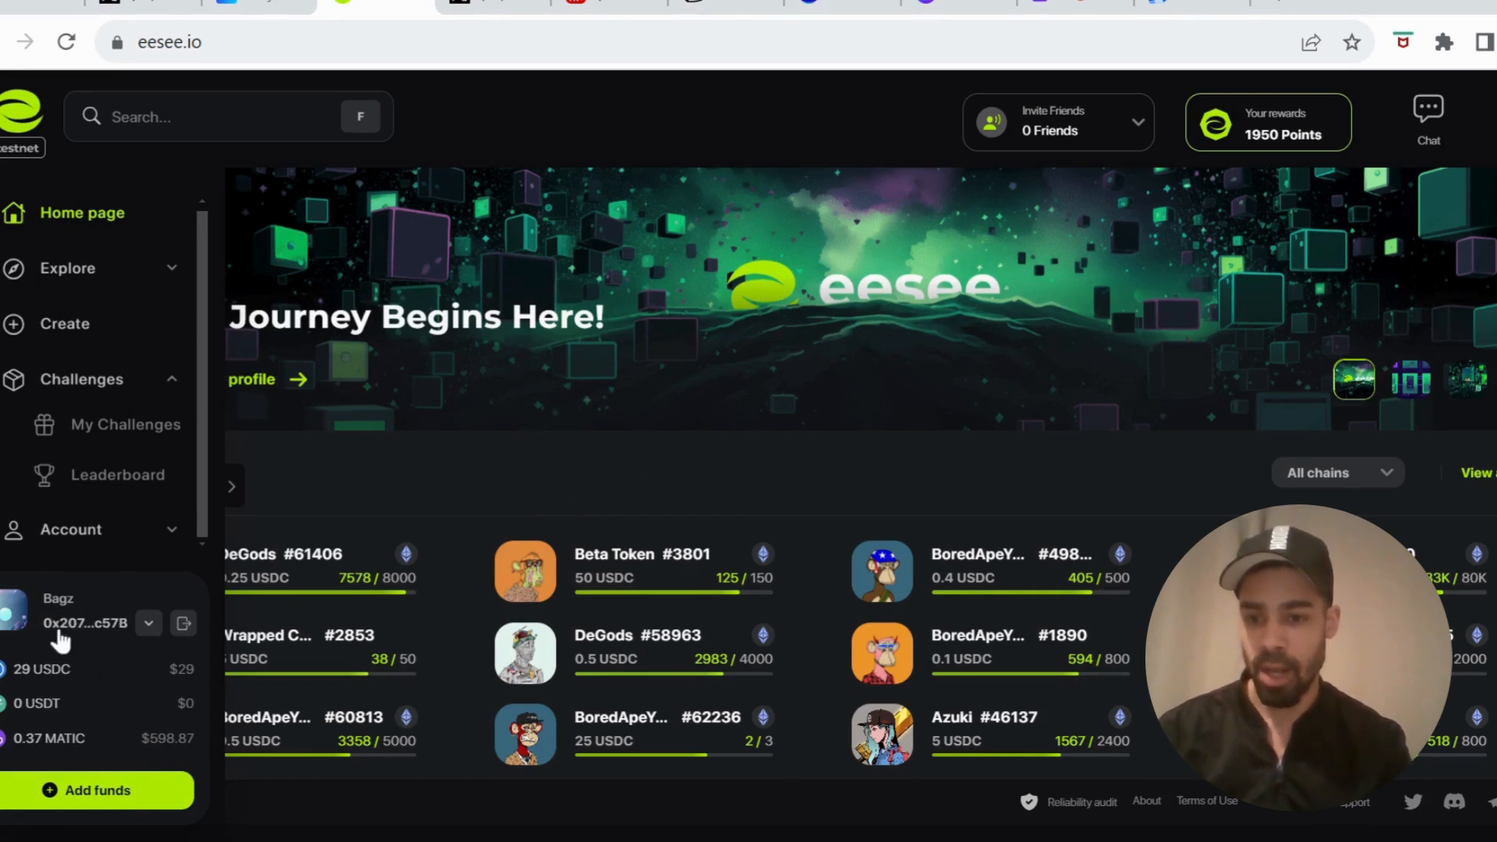
{"action": "mouse_move", "coordinate": [114, 807]}
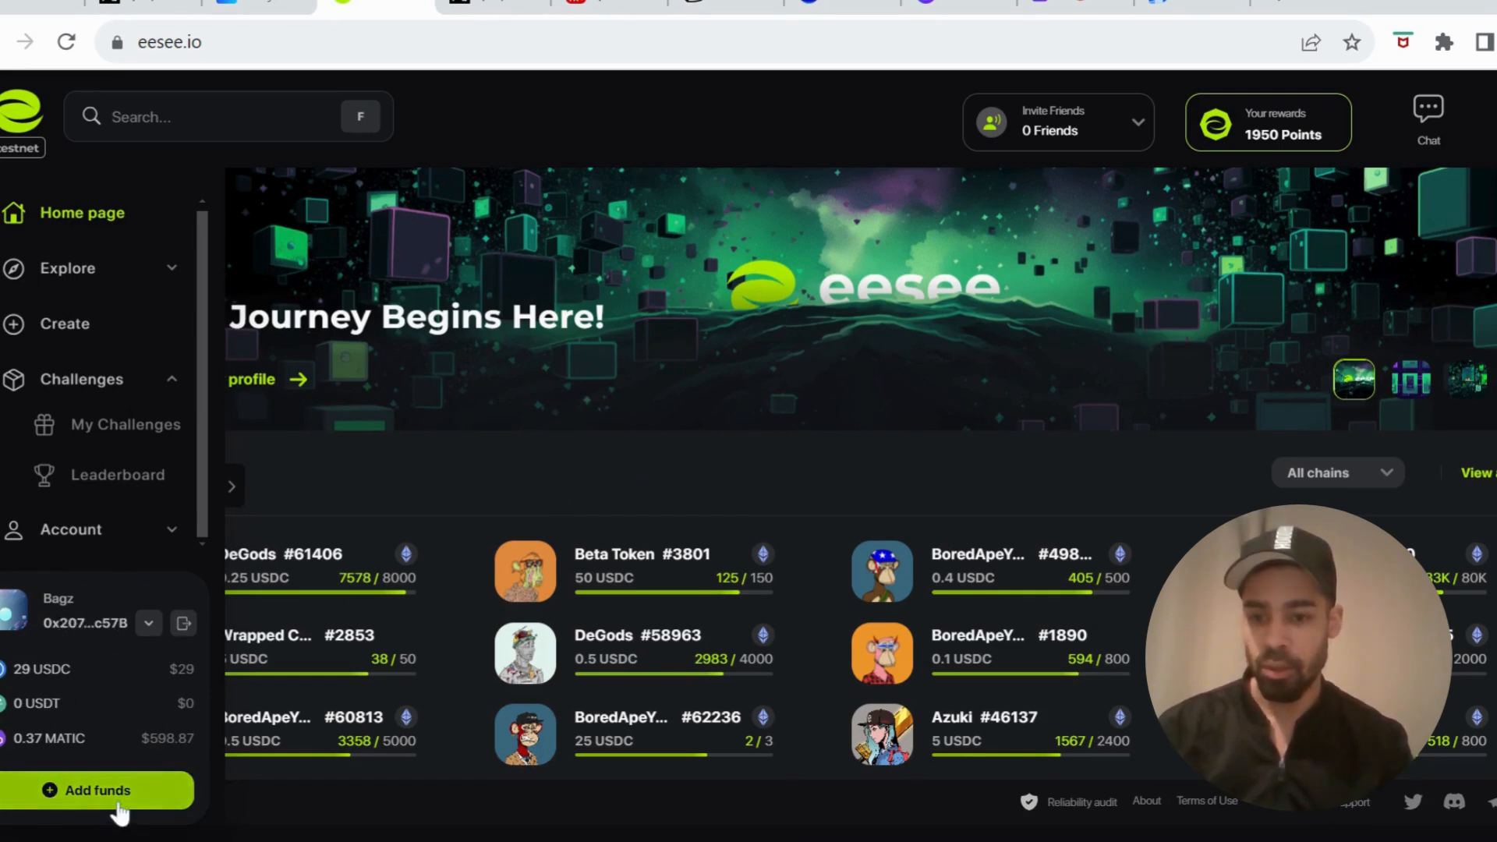
{"action": "left_click", "coordinate": [93, 790]}
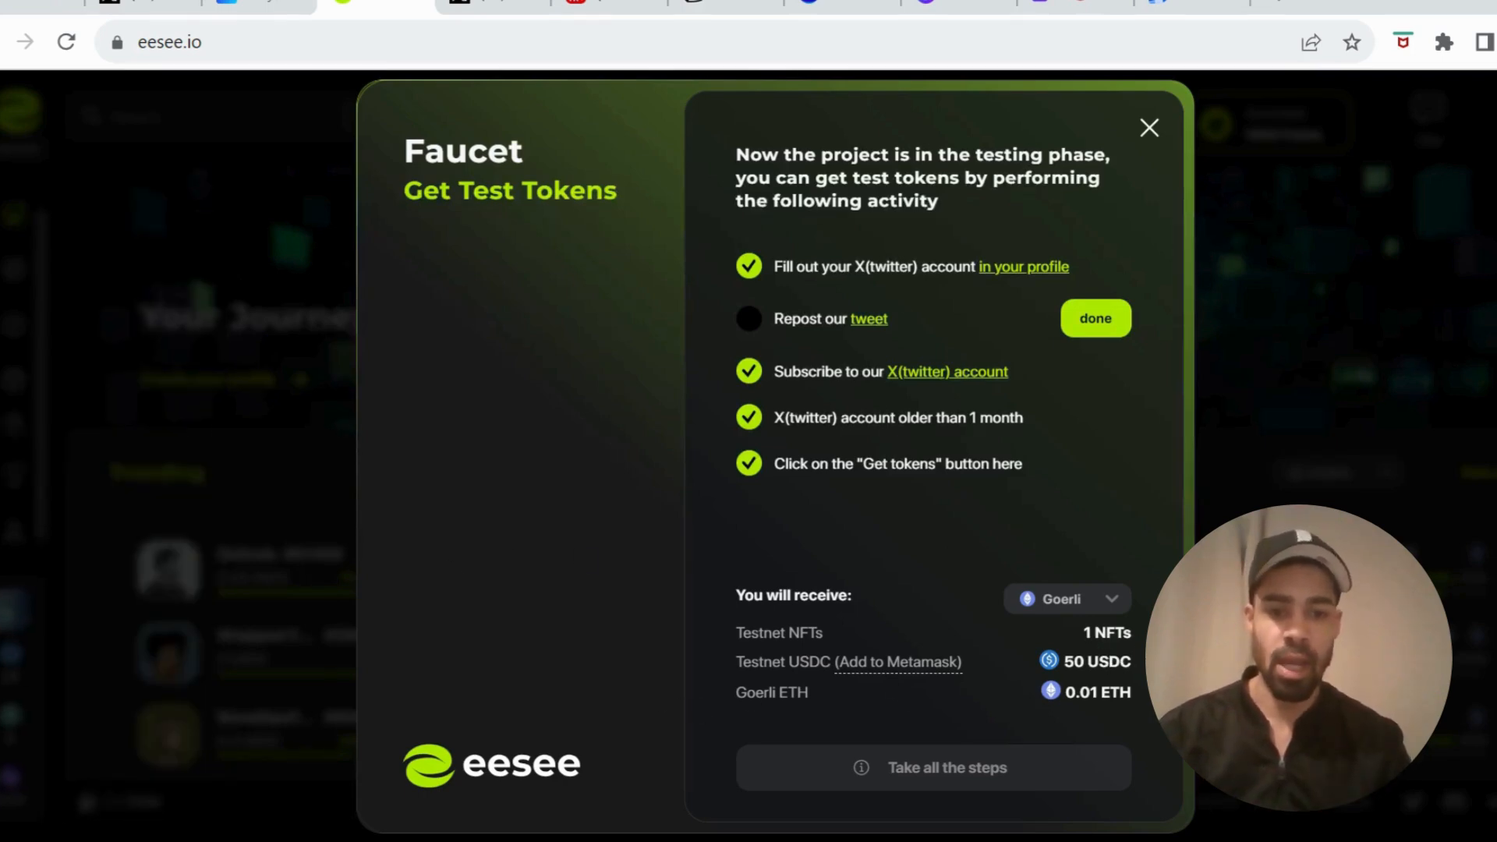
{"action": "mouse_move", "coordinate": [867, 329]}
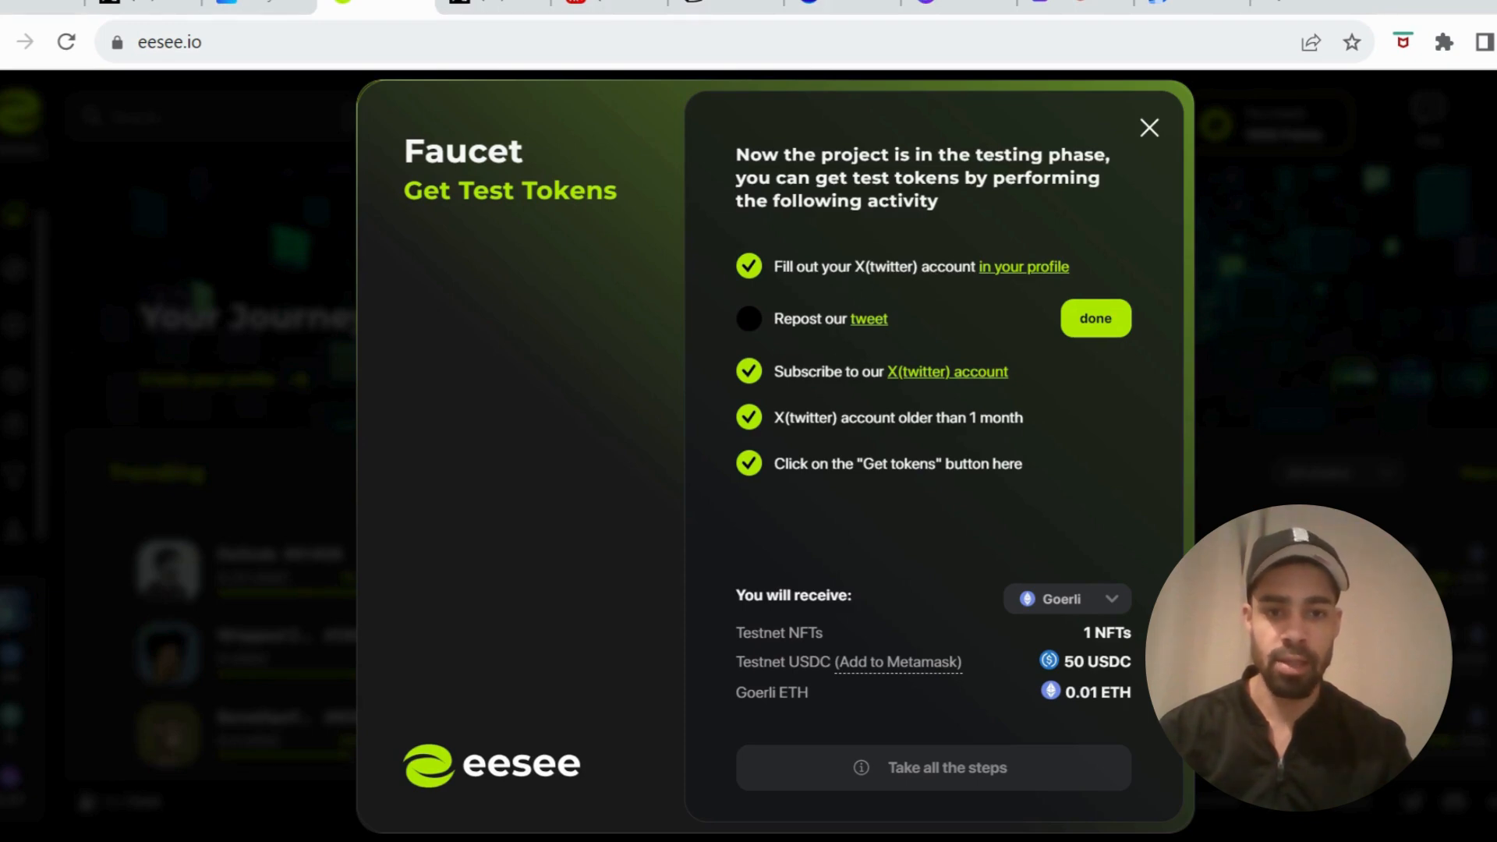
{"action": "mouse_move", "coordinate": [830, 361]}
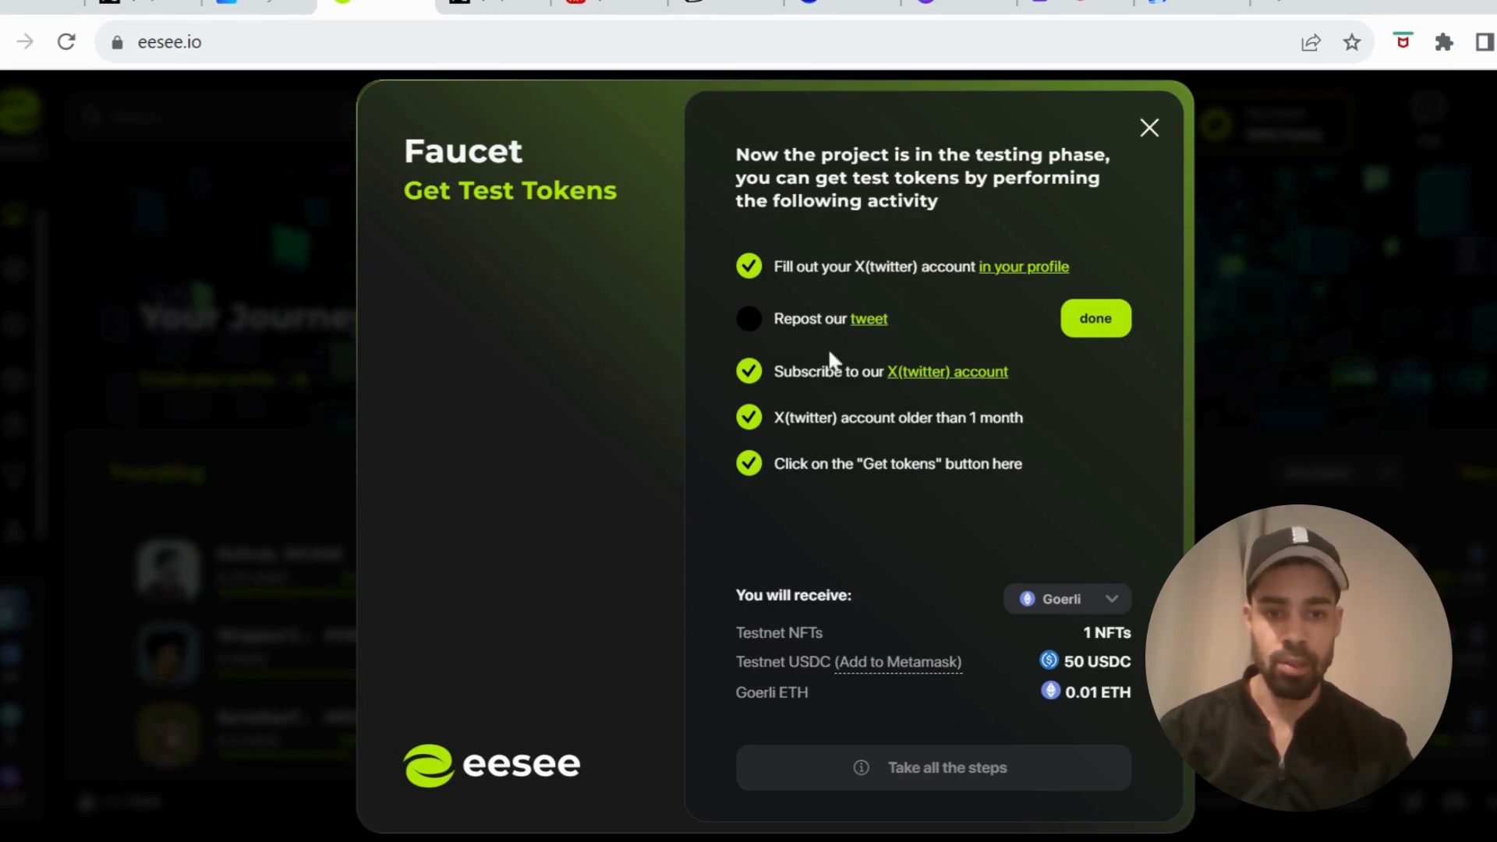
{"action": "mouse_move", "coordinate": [835, 454]}
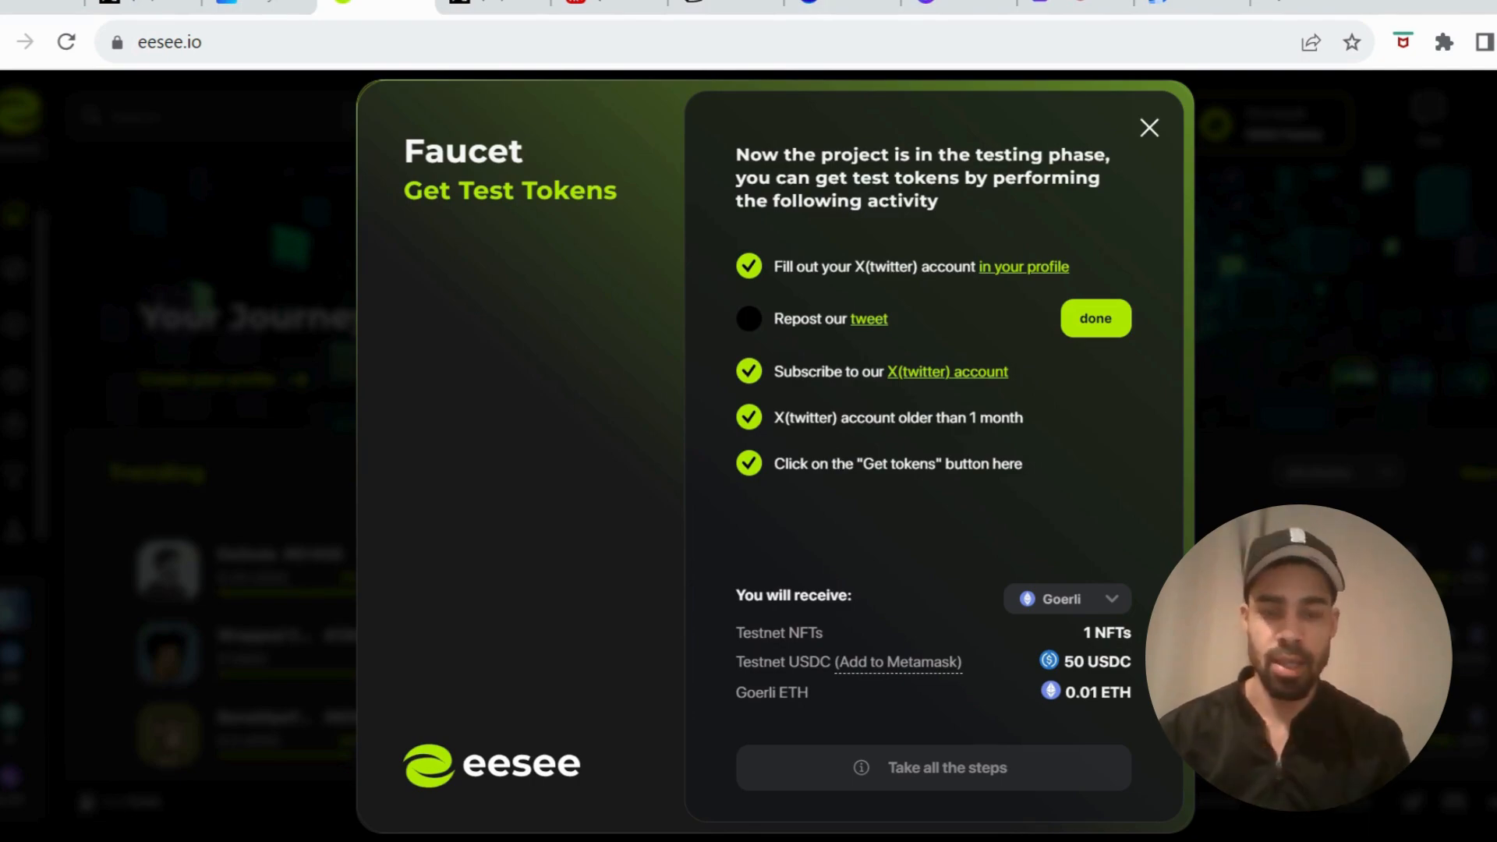
{"action": "left_click", "coordinate": [1149, 127]}
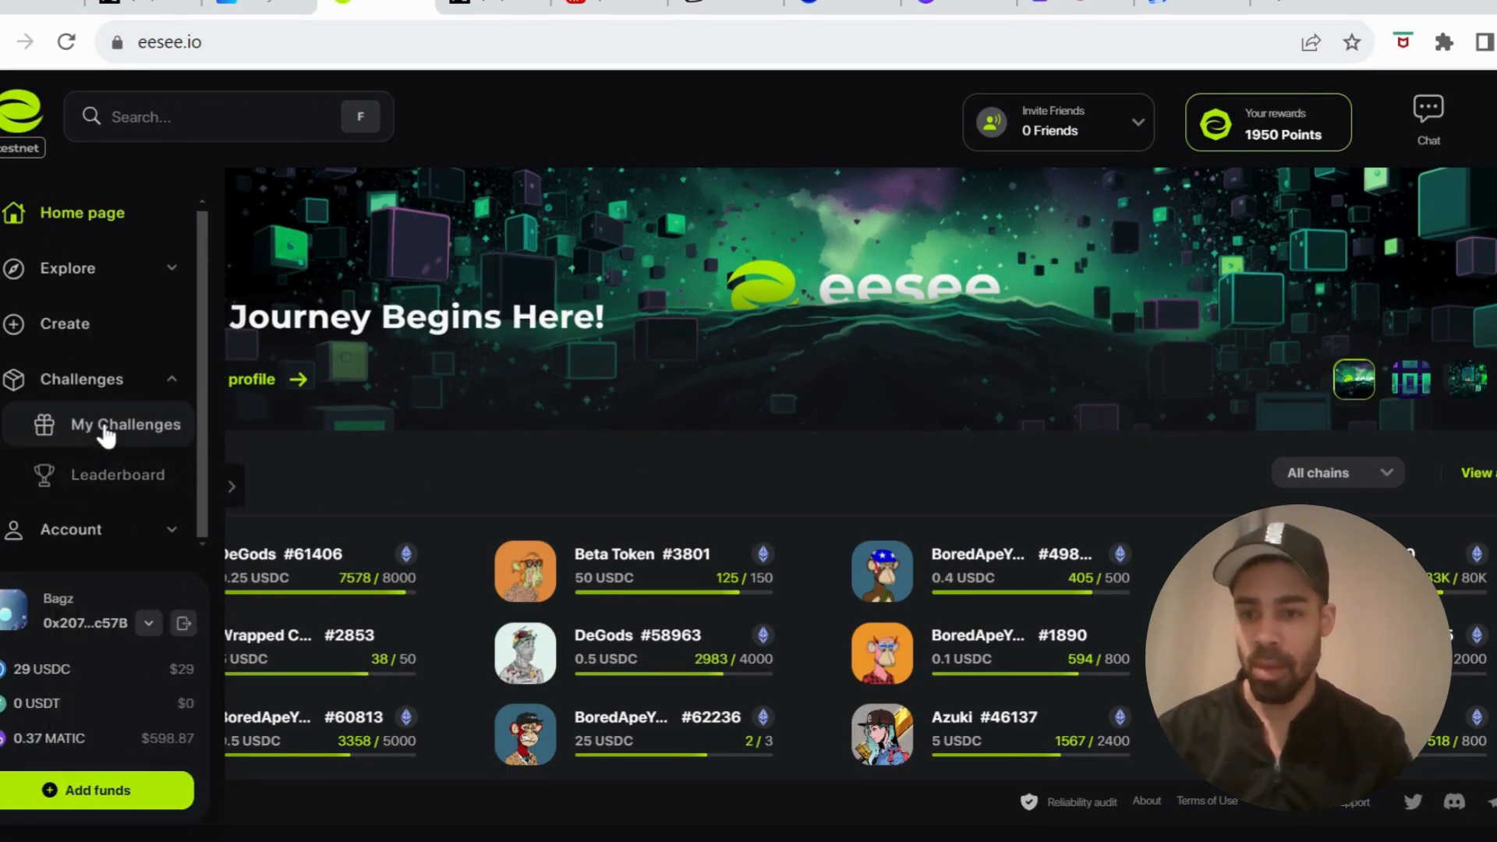
Step: Open My Challenges and scroll through the Season 1 challenge cards
{"action": "left_click", "coordinate": [124, 424]}
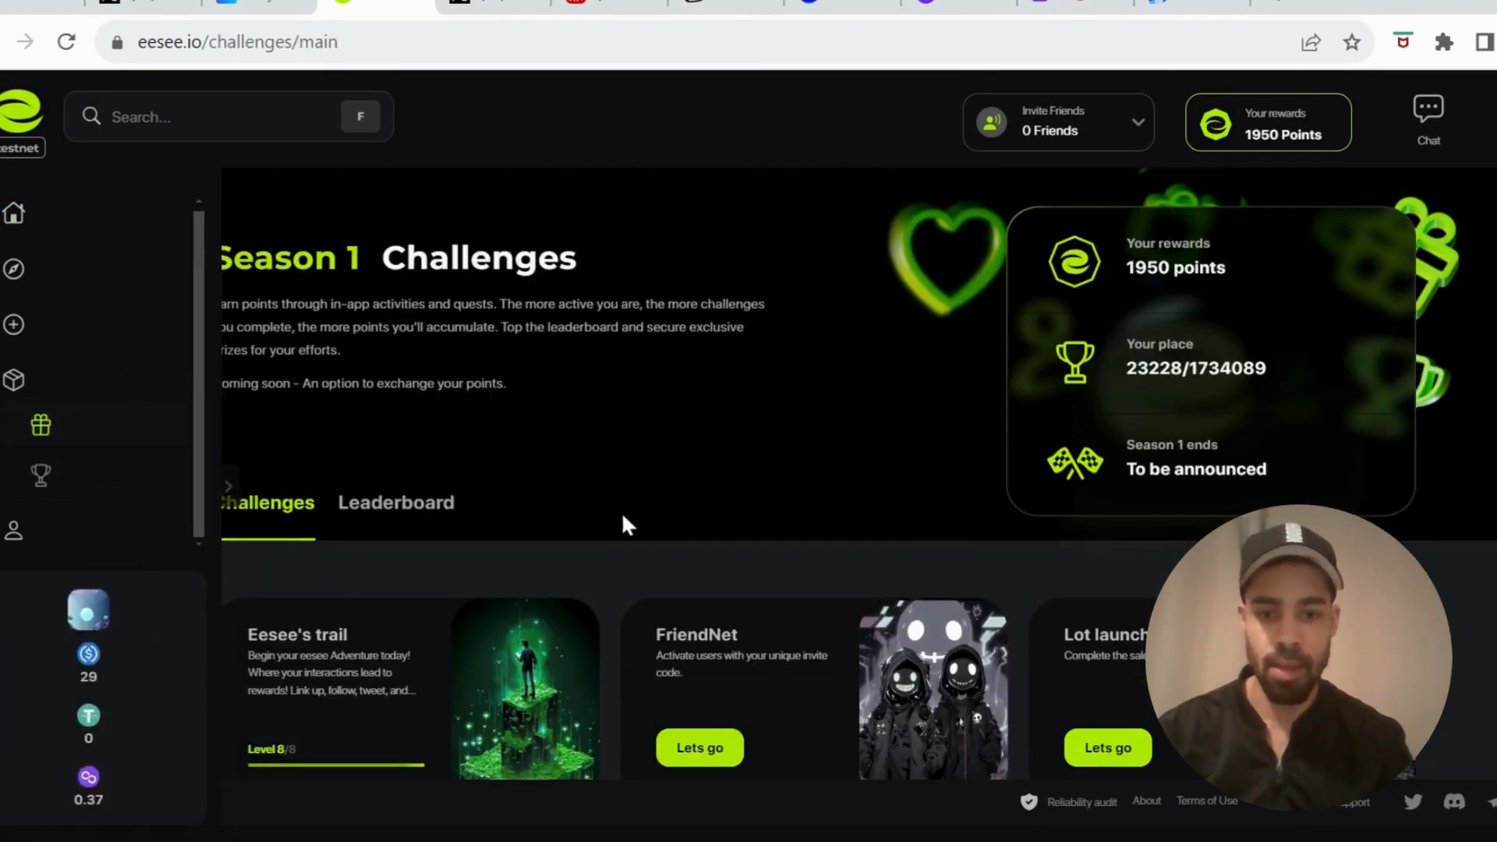
{"action": "scroll", "scroll_direction": "down", "scroll_amount": 3}
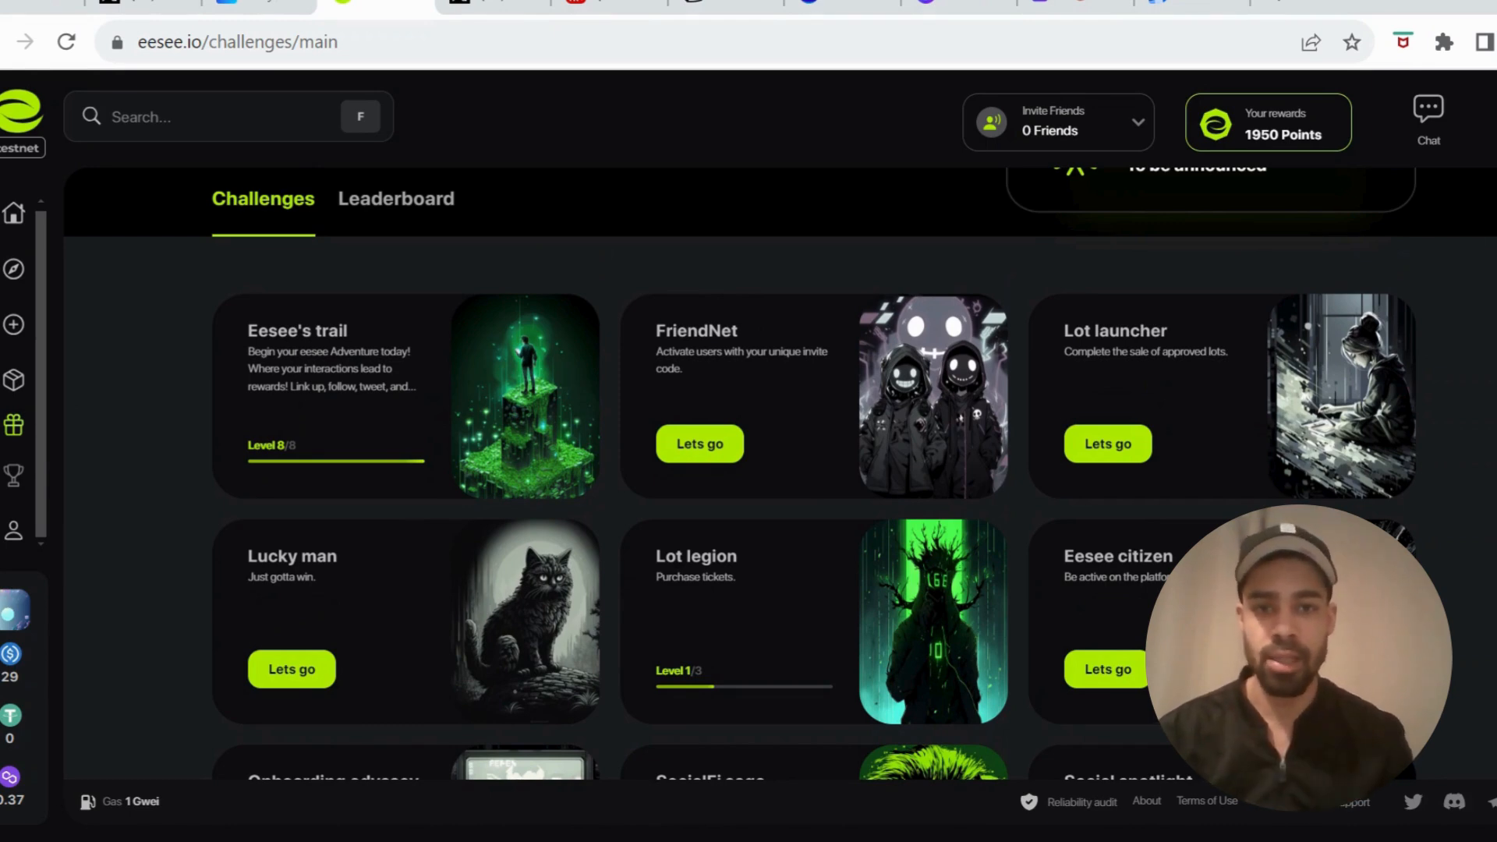
{"action": "scroll", "scroll_direction": "down", "scroll_amount": 3}
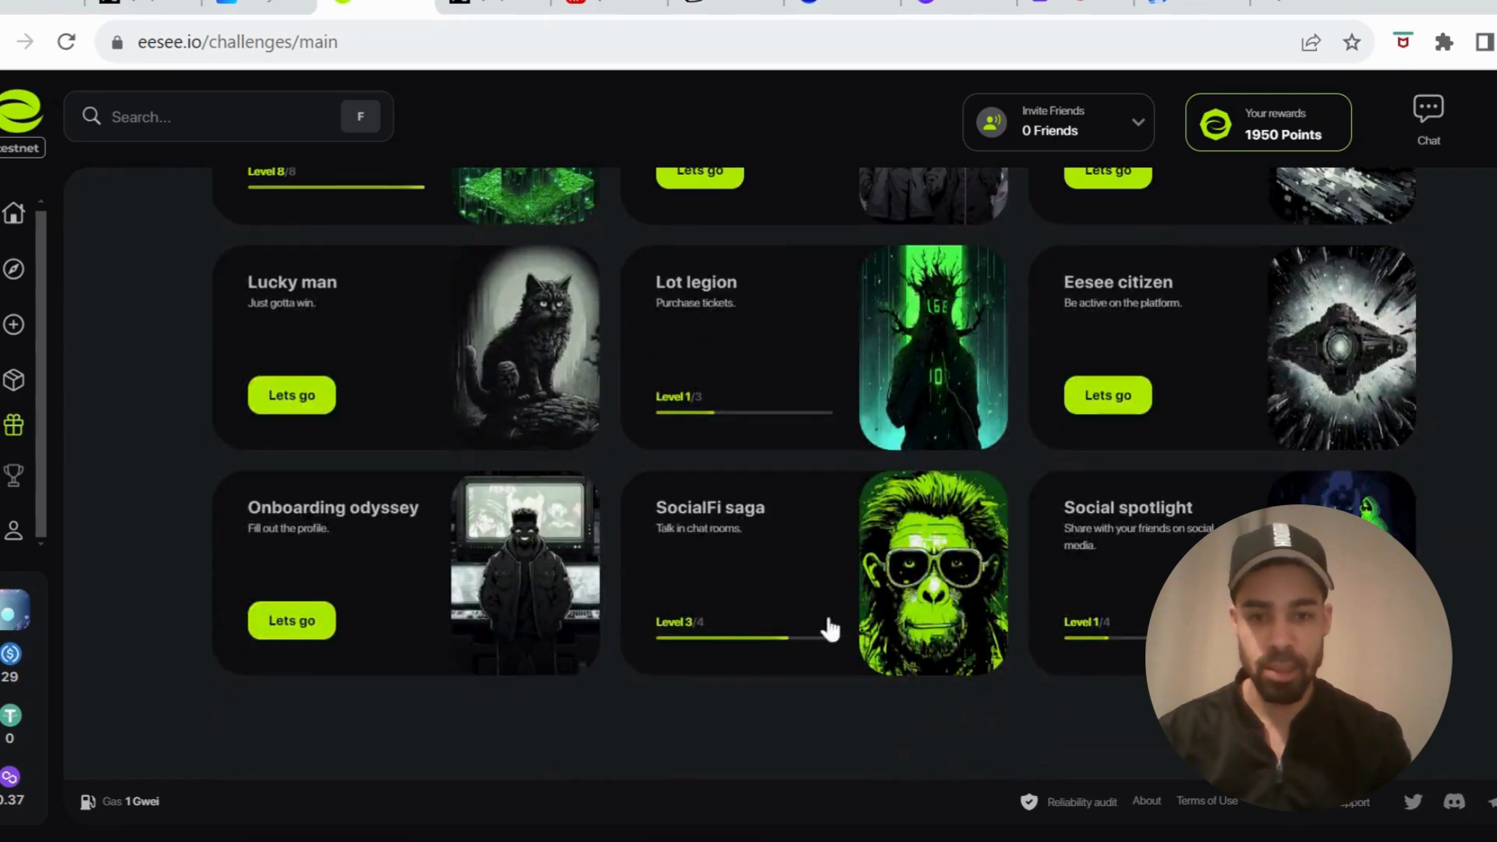
{"action": "mouse_move", "coordinate": [714, 571]}
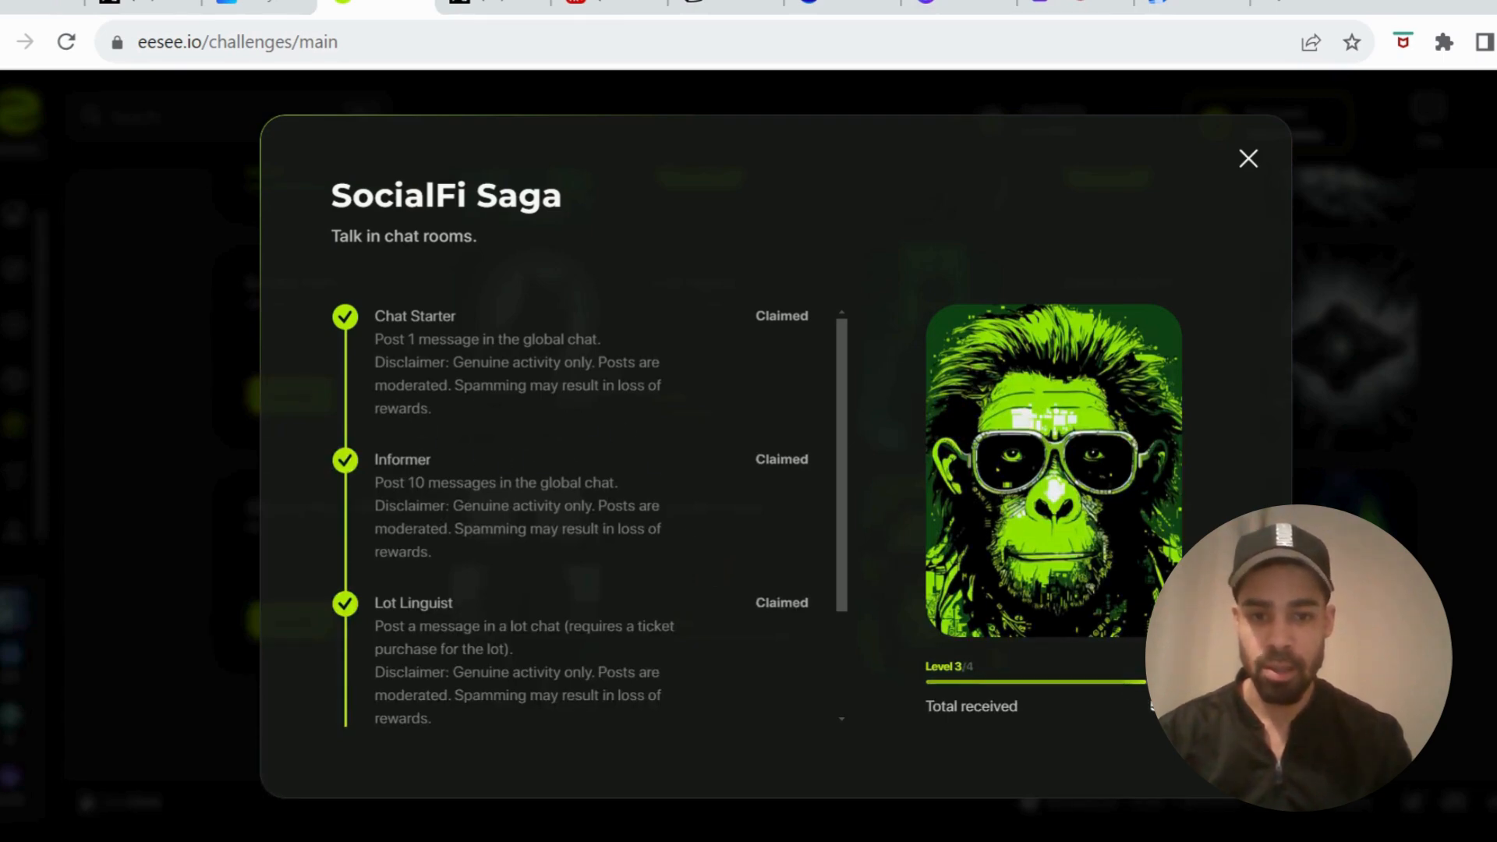
Step: Scroll SocialFi Saga's chat tasks down to Lot Luminary and close the details
{"action": "scroll", "scroll_direction": "down", "scroll_amount": 3}
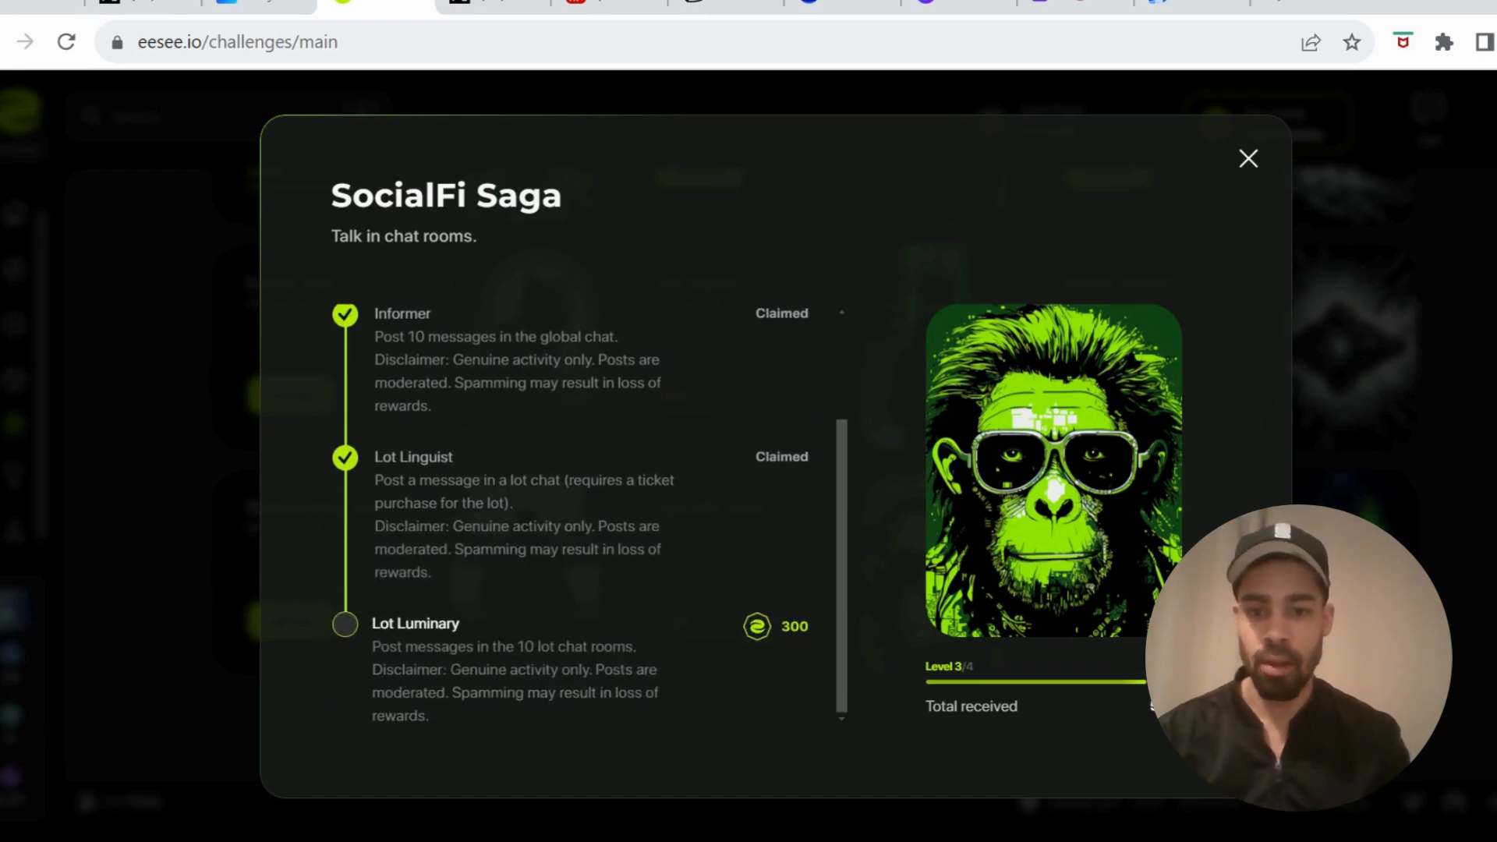
{"action": "mouse_move", "coordinate": [601, 586]}
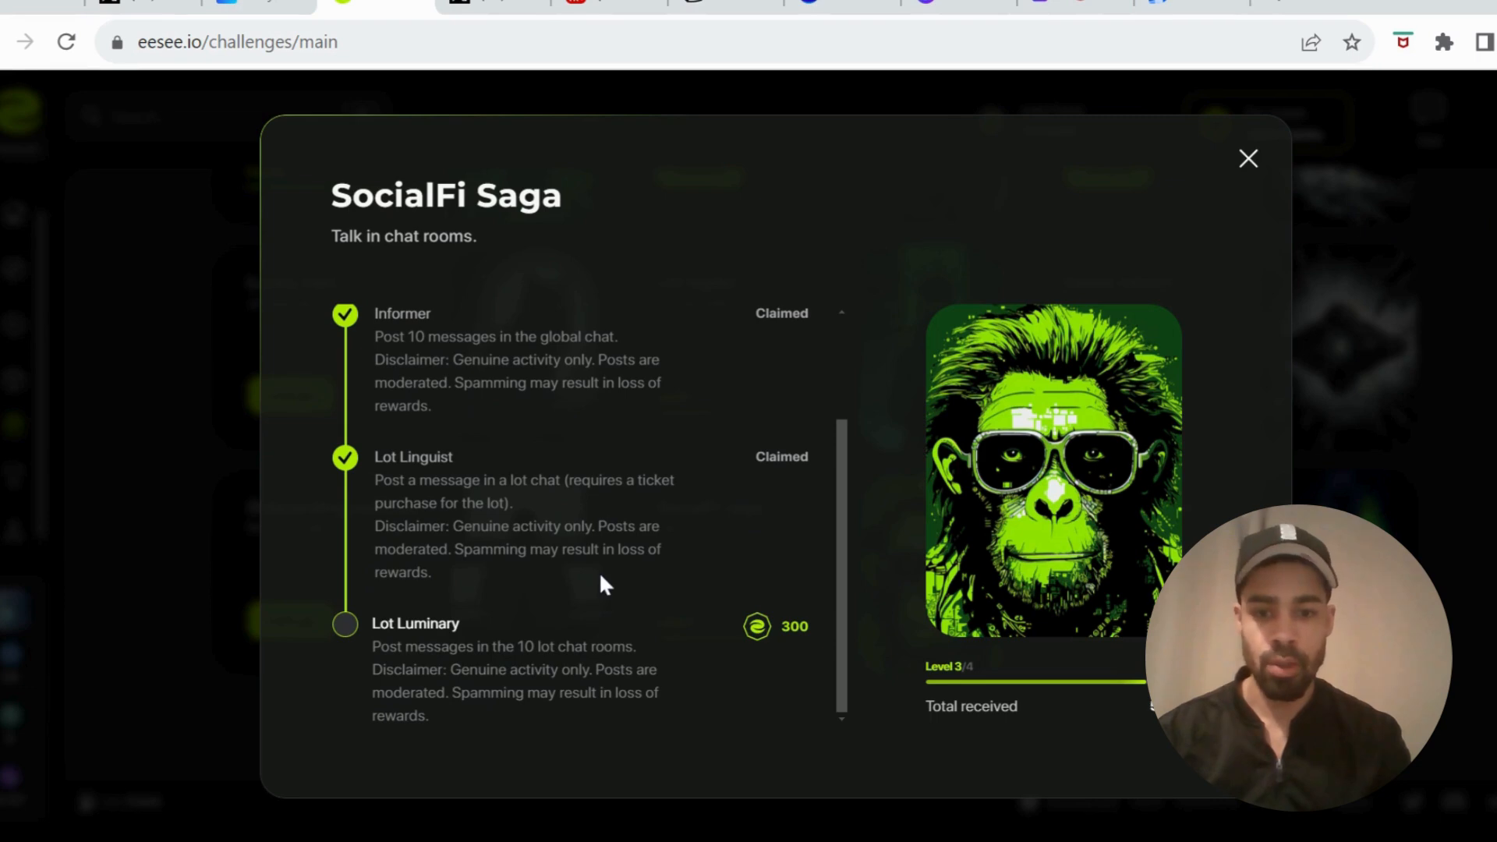
{"action": "mouse_move", "coordinate": [344, 675]}
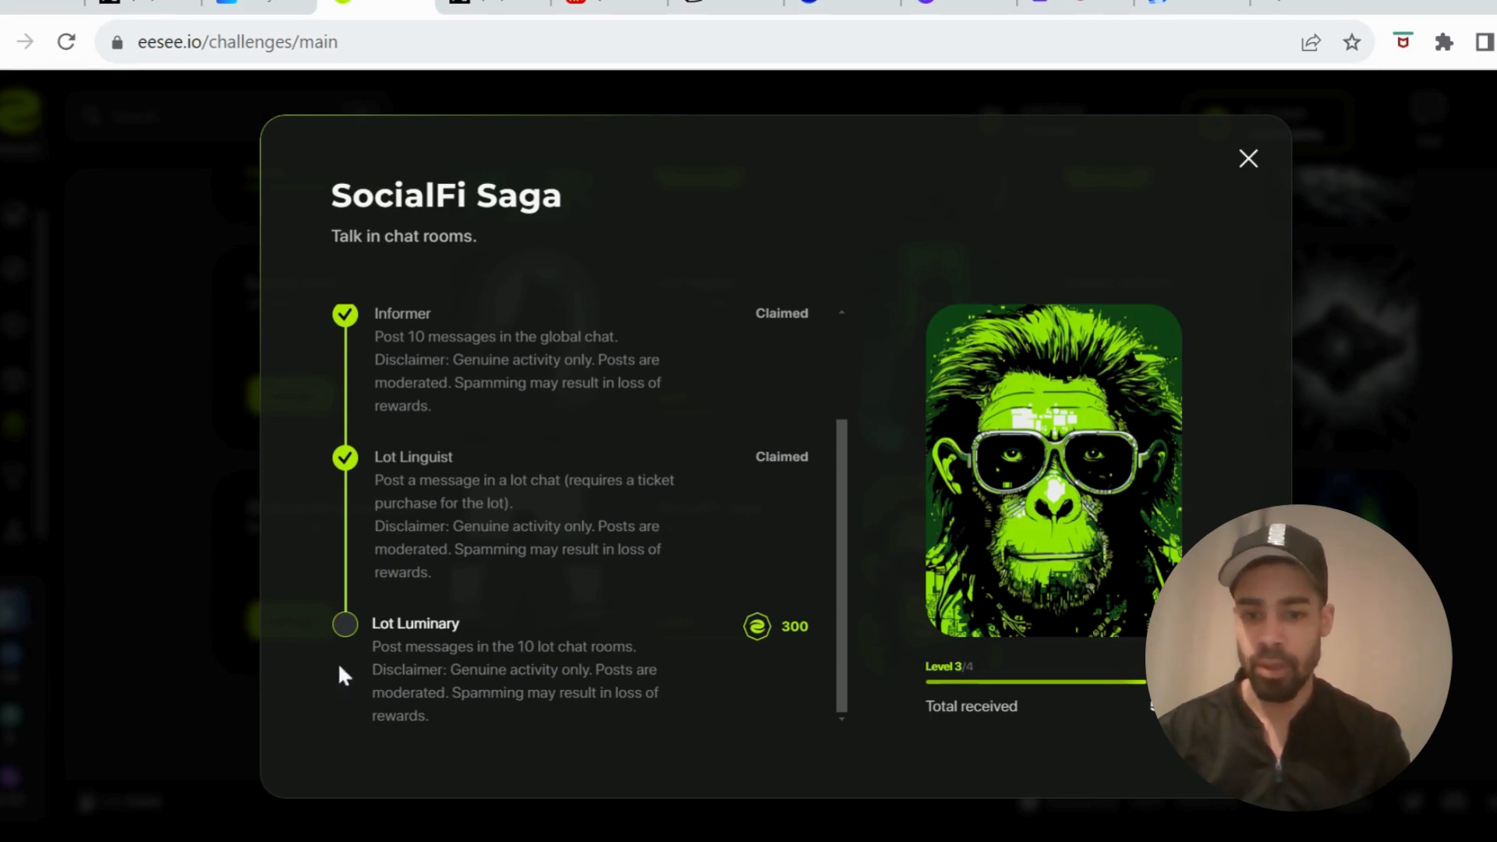
{"action": "mouse_move", "coordinate": [1248, 159]}
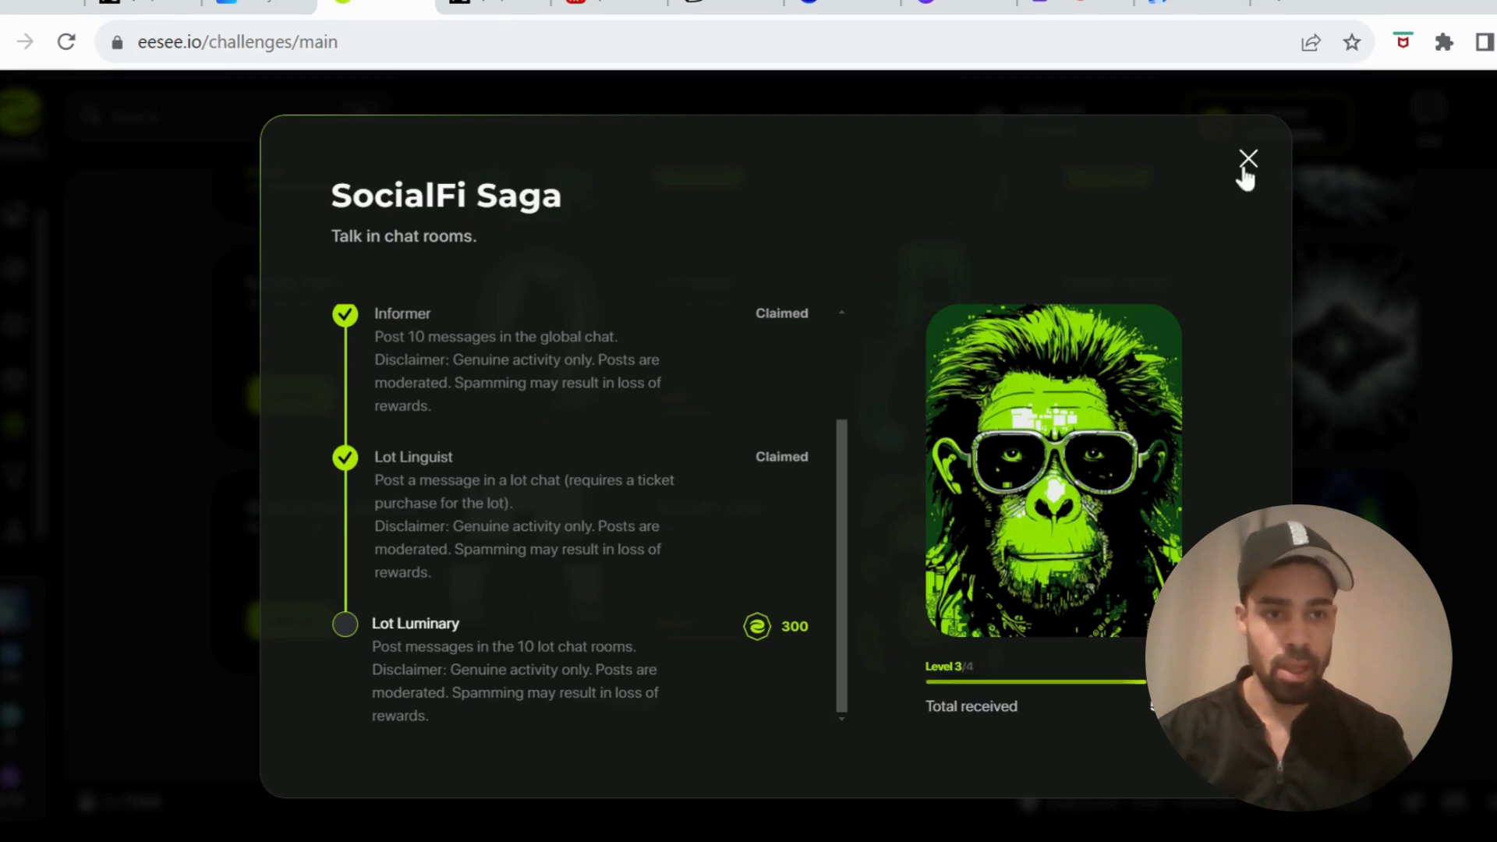
{"action": "left_click", "coordinate": [1249, 157]}
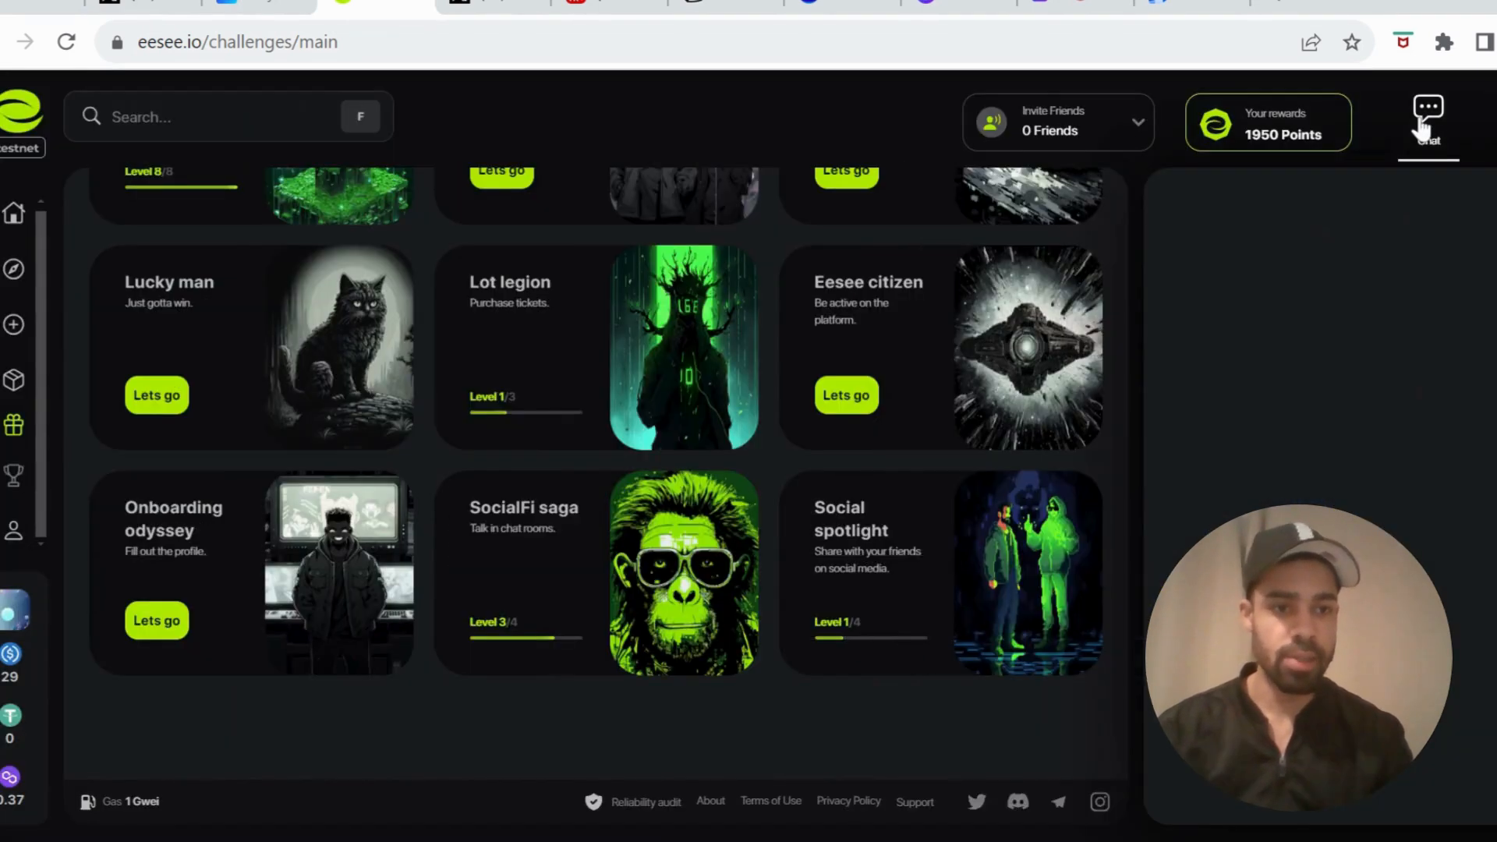
{"action": "left_click", "coordinate": [1428, 115]}
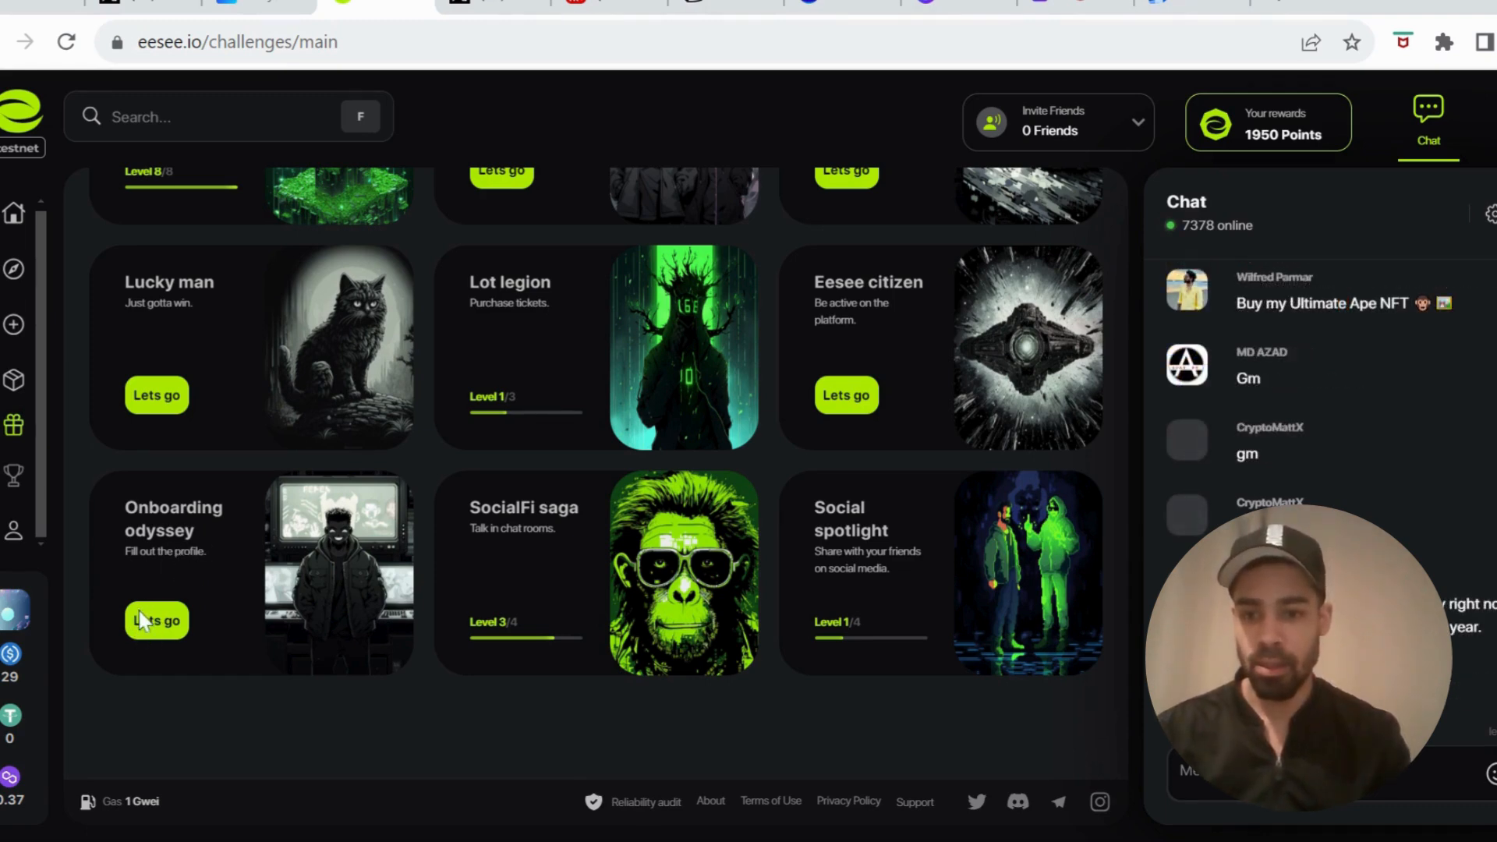
{"action": "left_click", "coordinate": [156, 621]}
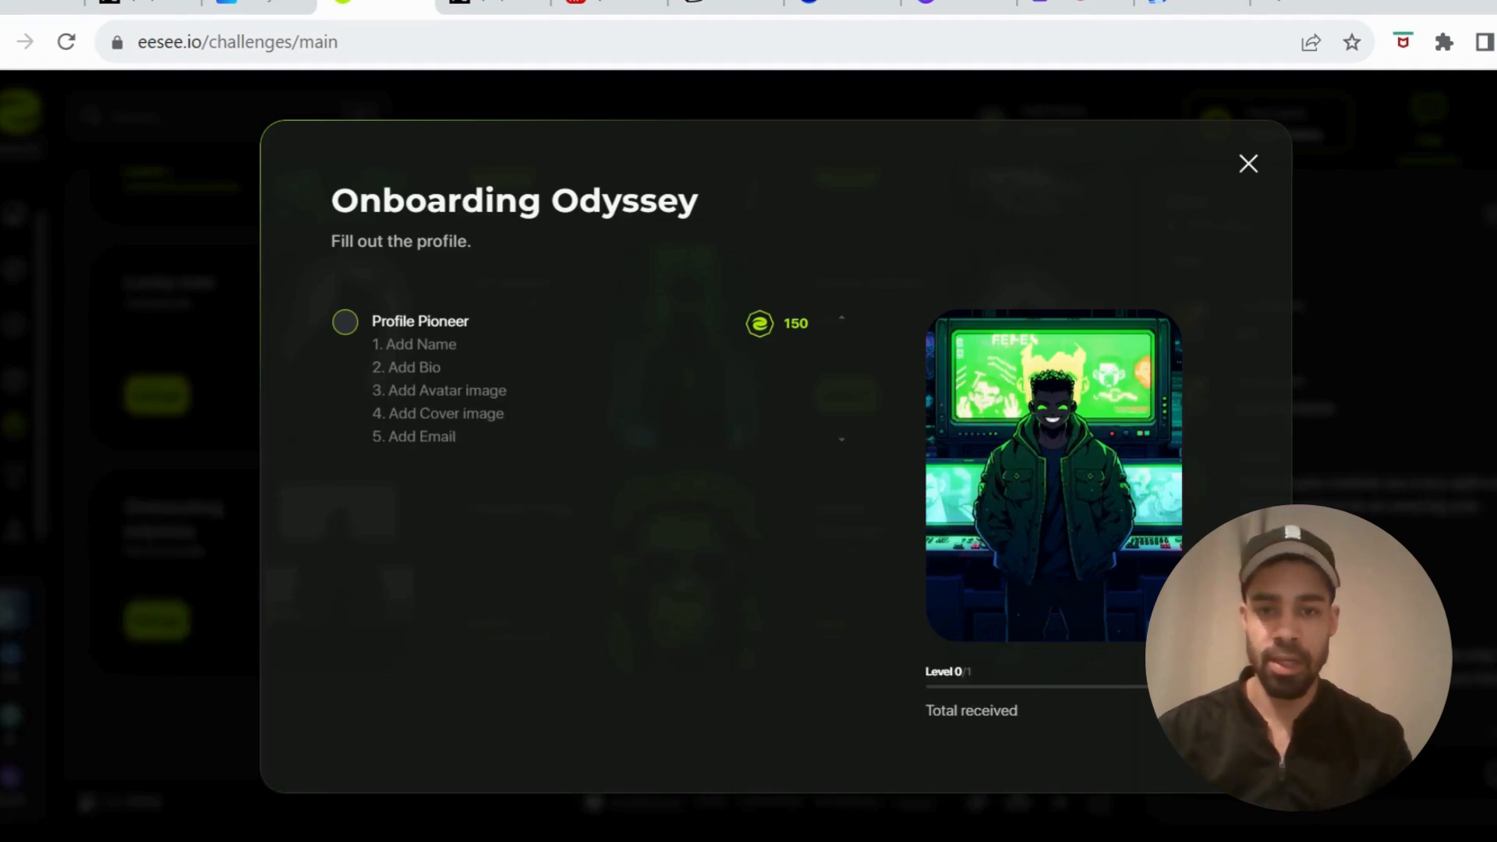
{"action": "mouse_move", "coordinate": [1270, 192]}
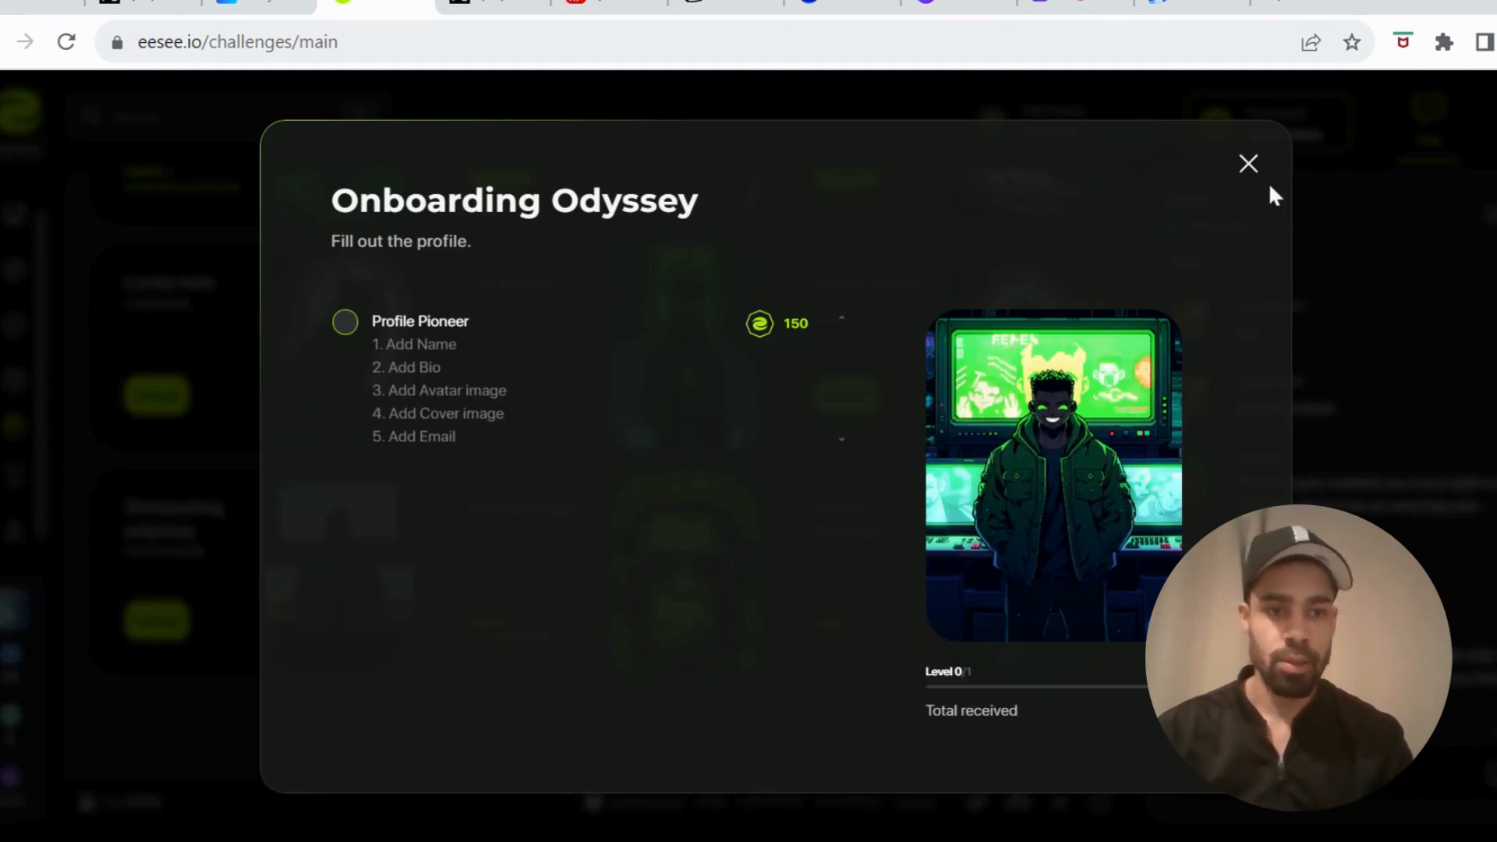
{"action": "left_click", "coordinate": [1247, 163]}
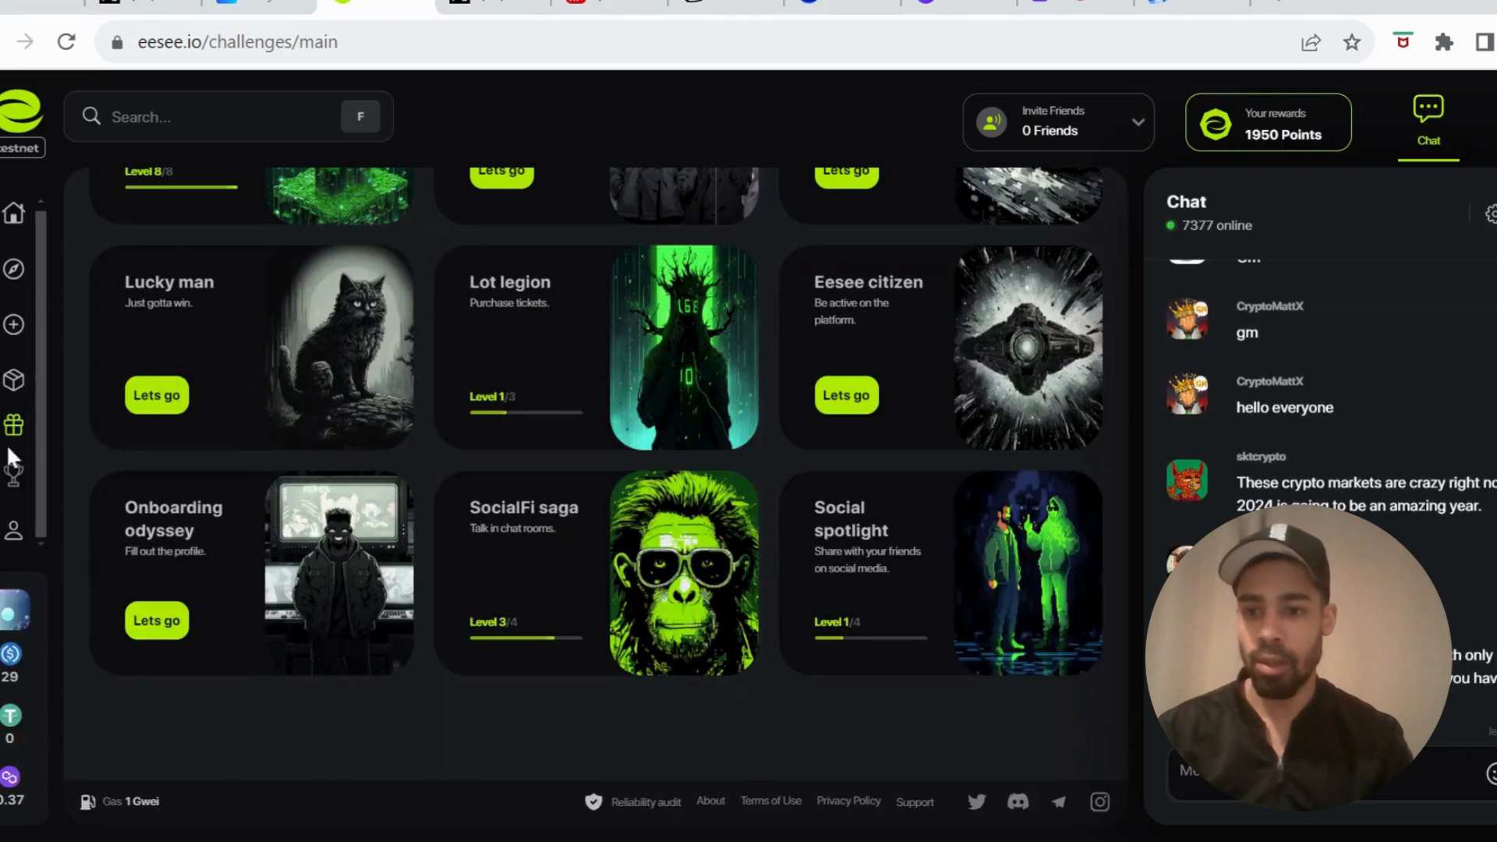
{"action": "left_click", "coordinate": [13, 530]}
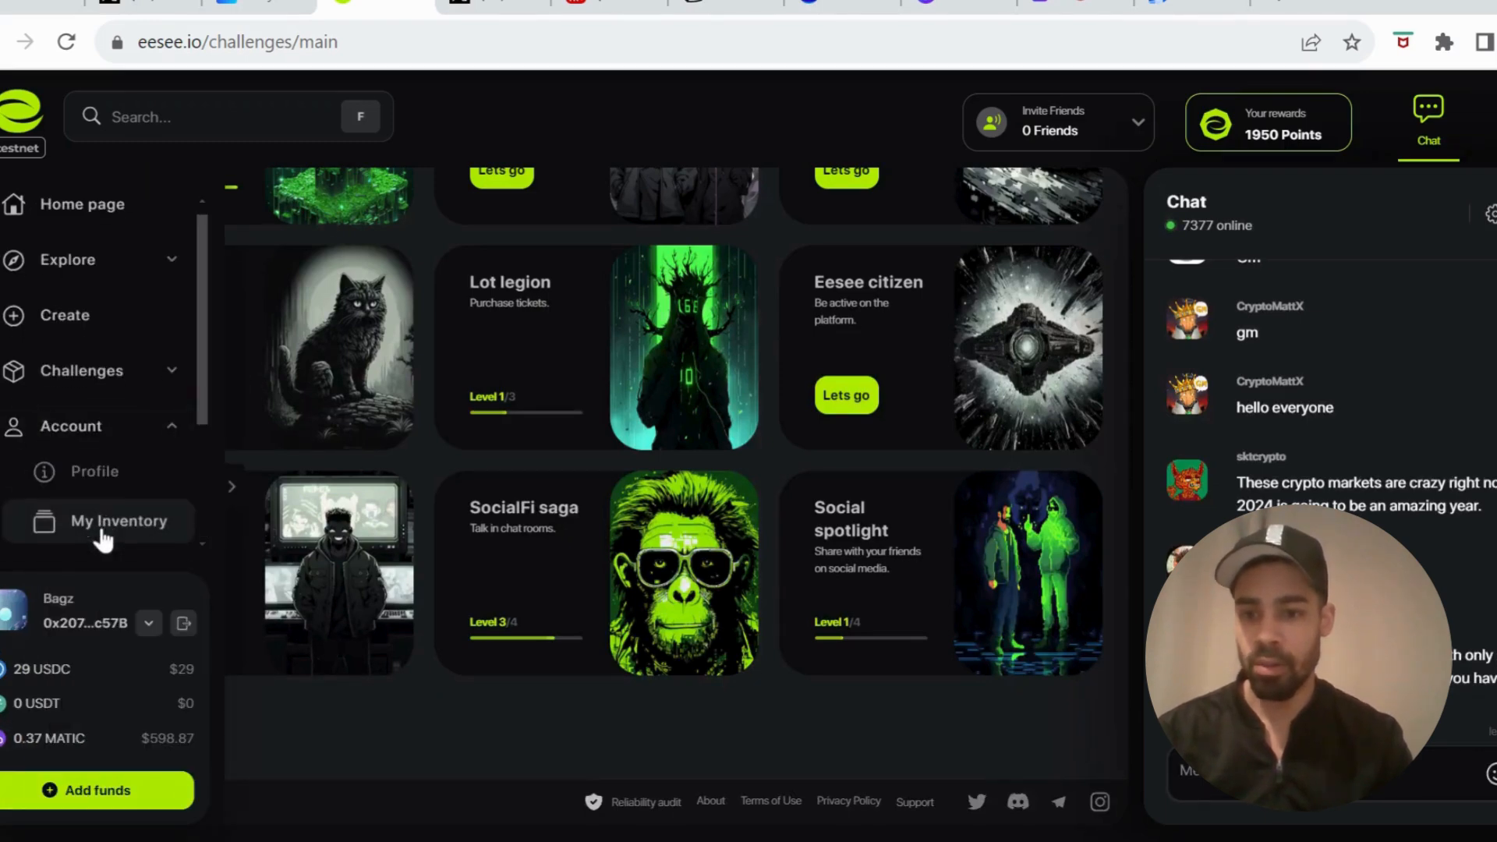
Step: Browse Explore > Tokens and dismiss the 1 USDC ticket checkout
{"action": "left_click", "coordinate": [119, 522]}
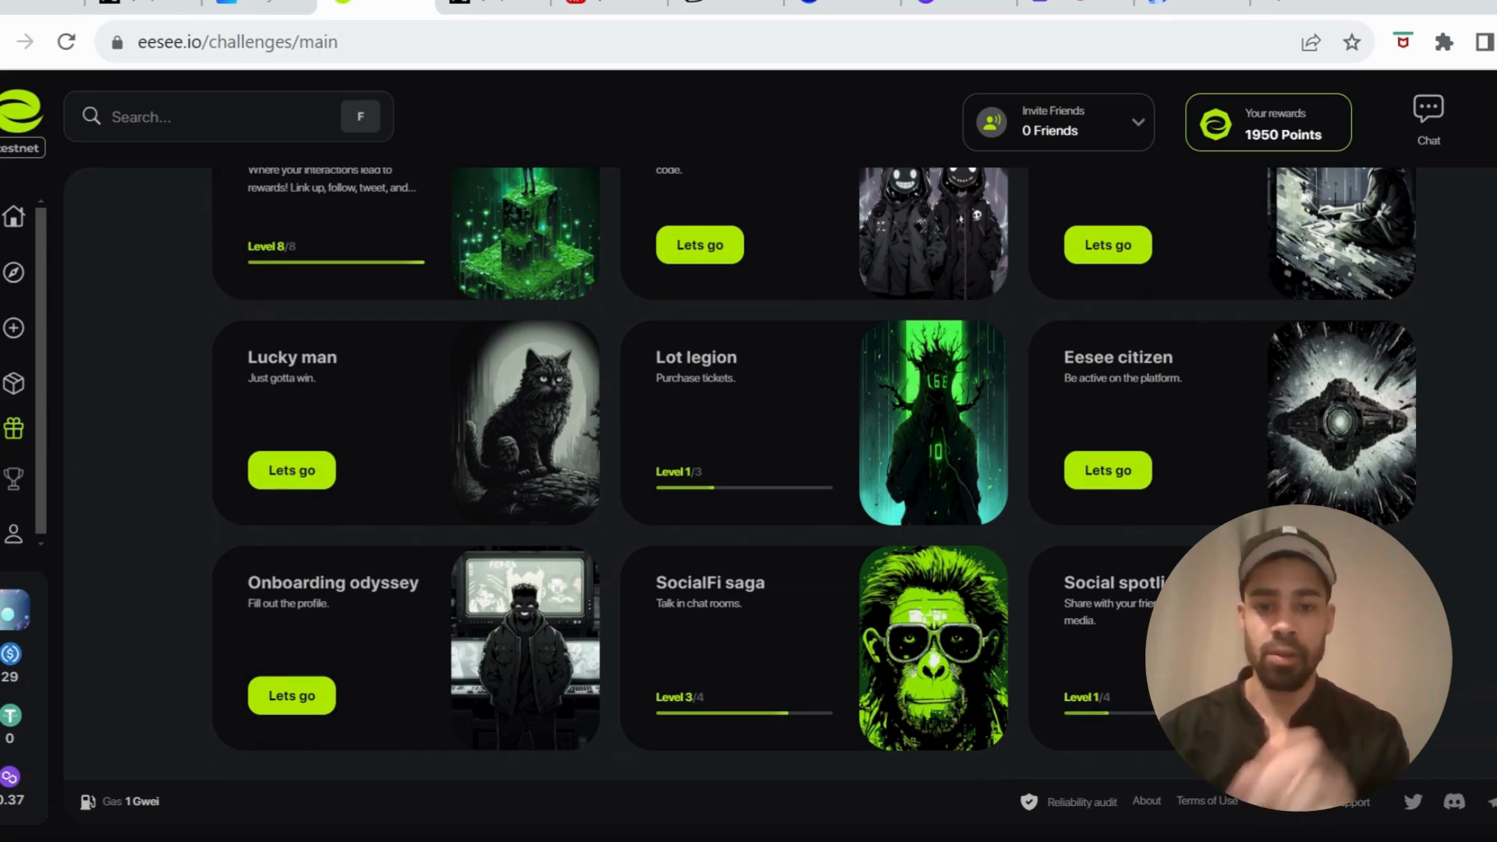
{"action": "mouse_move", "coordinate": [781, 523]}
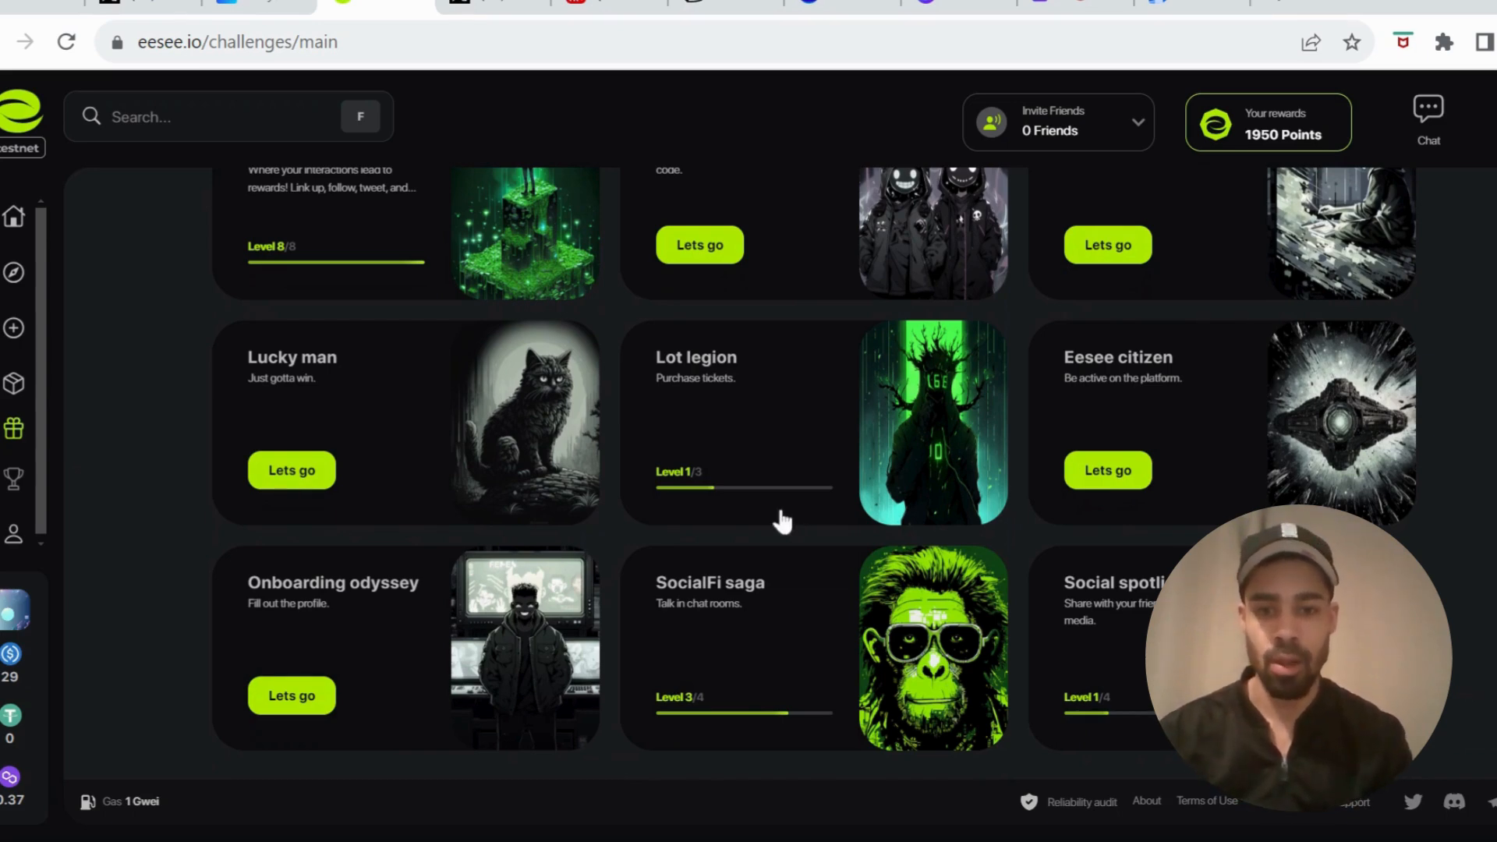
{"action": "mouse_move", "coordinate": [730, 425]}
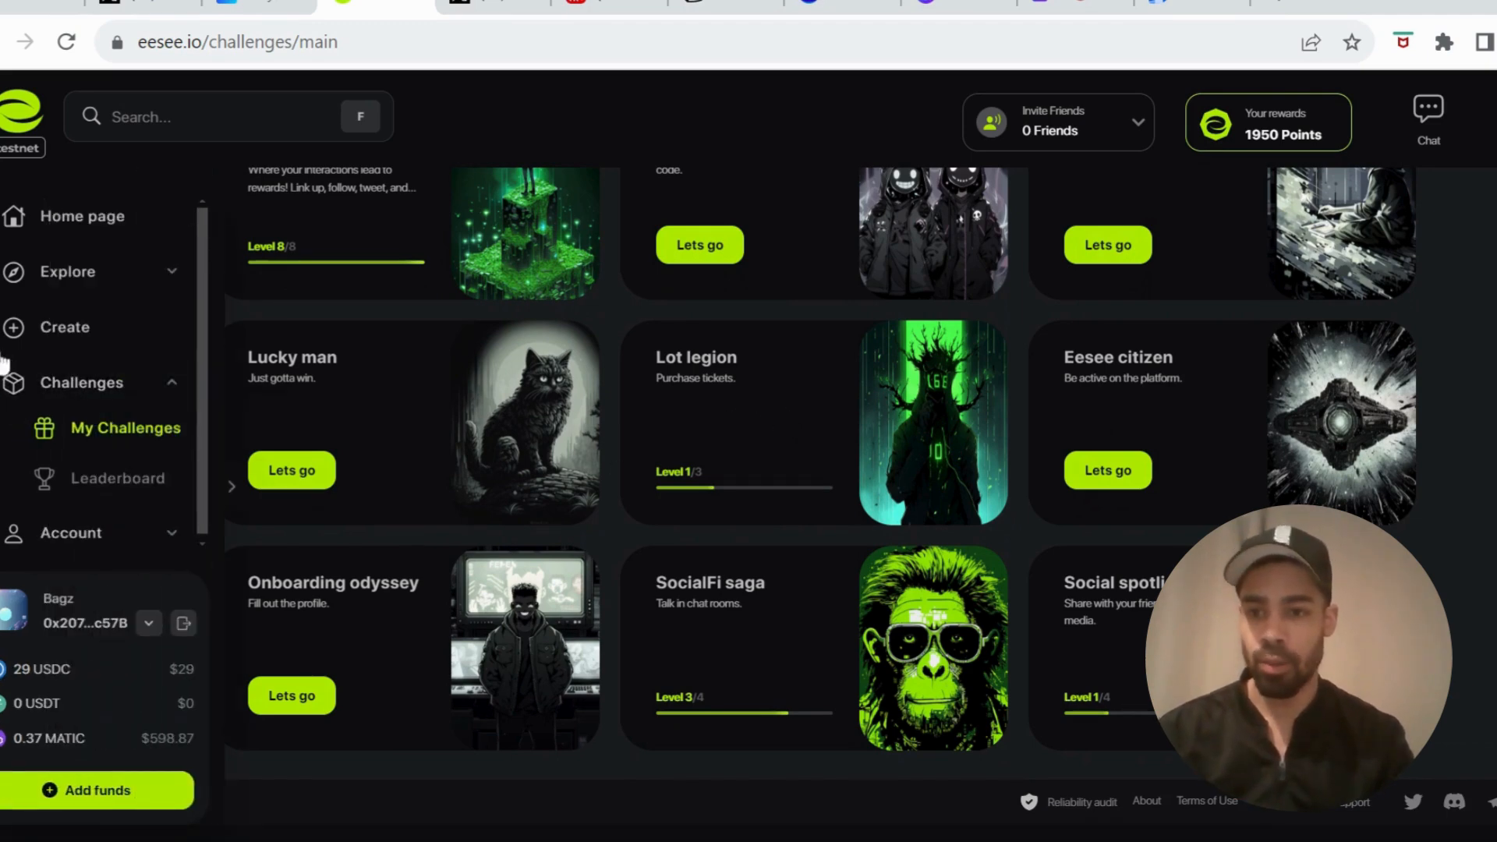
{"action": "left_click", "coordinate": [67, 271]}
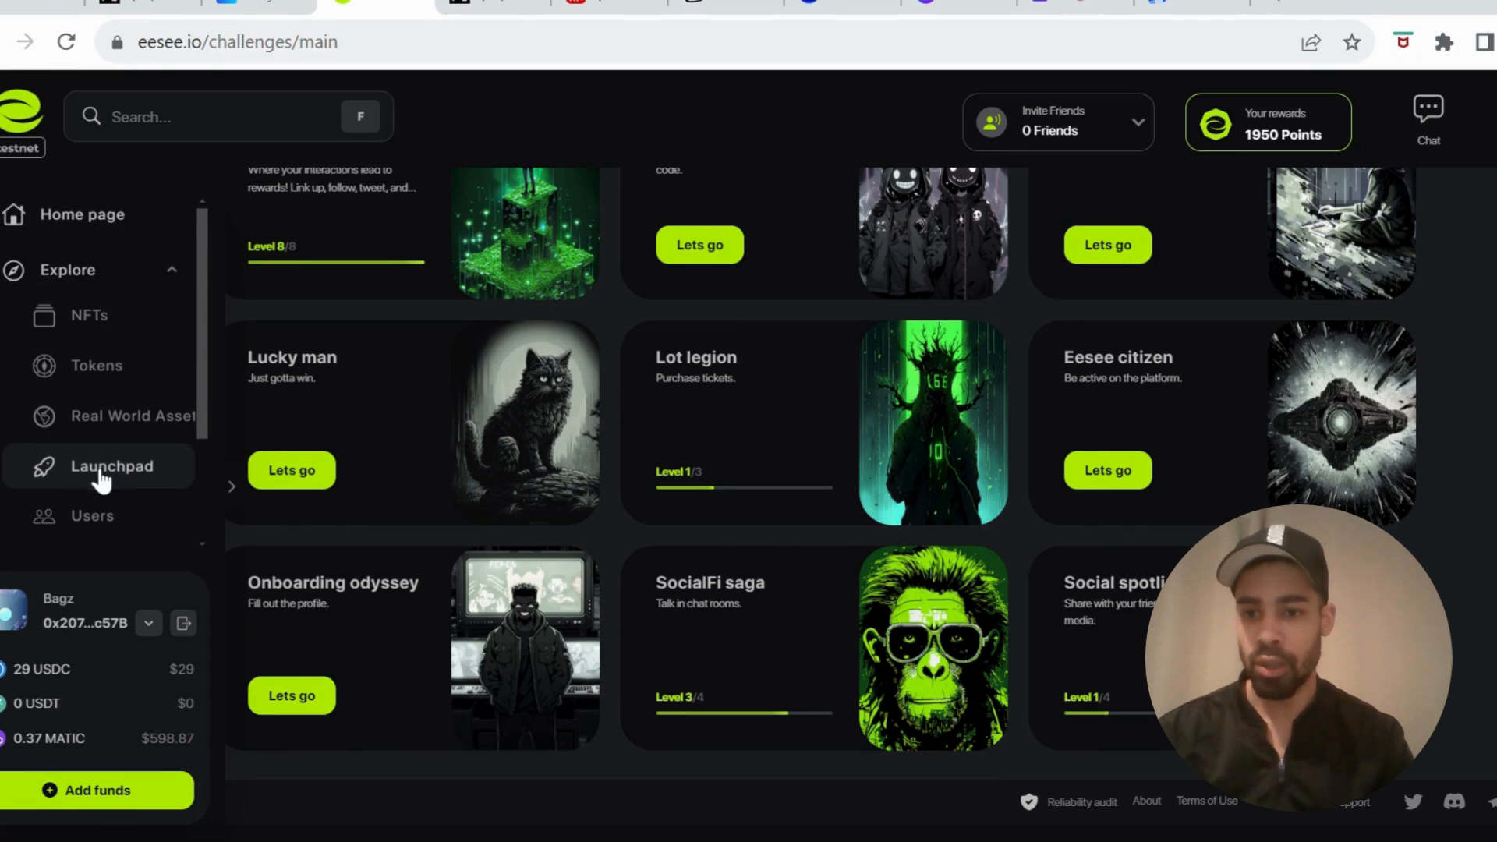
{"action": "mouse_move", "coordinate": [110, 417]}
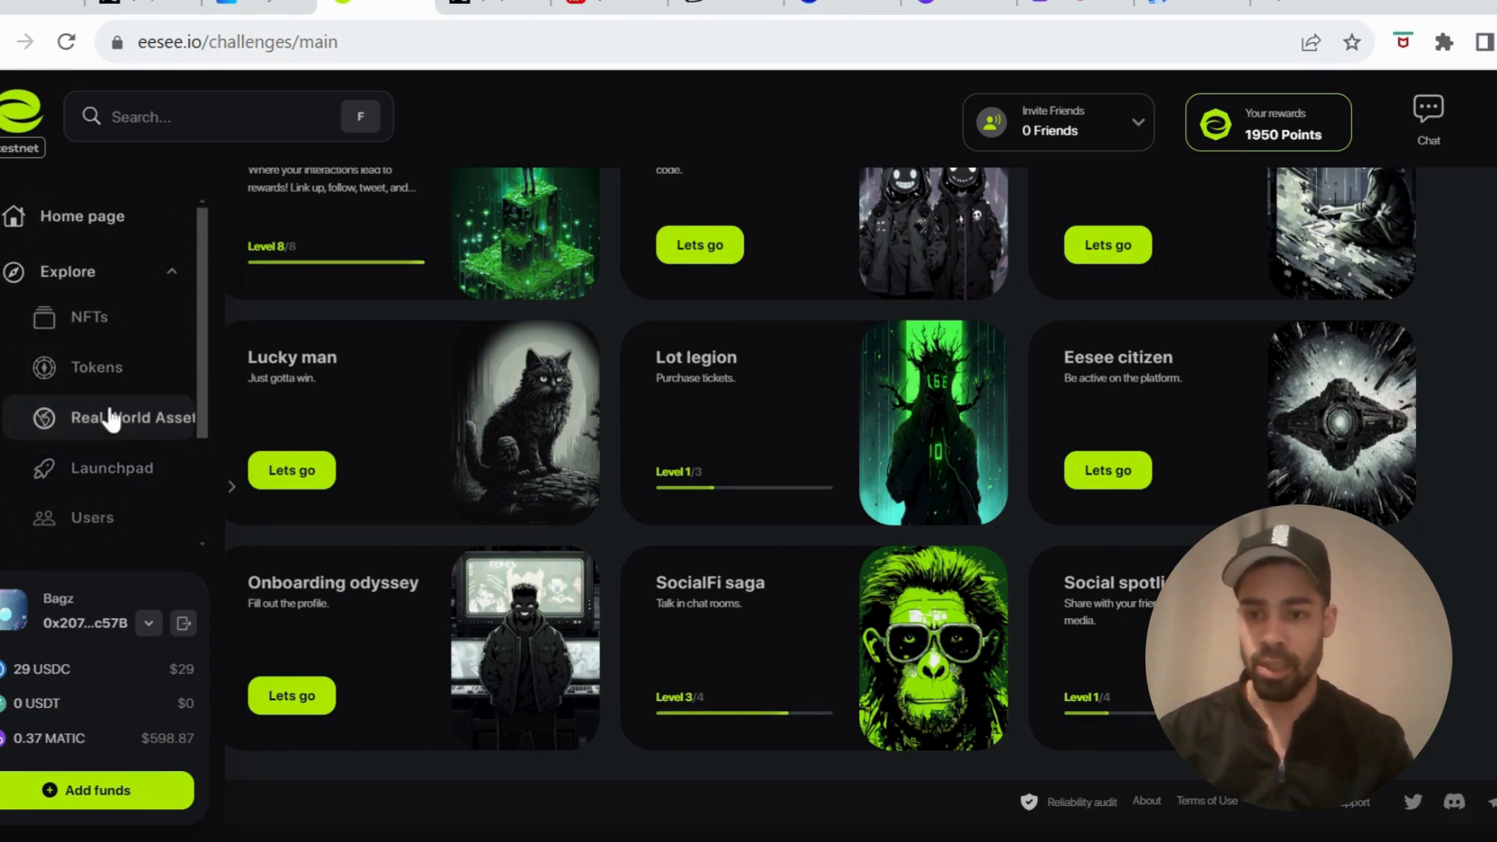
{"action": "mouse_move", "coordinate": [97, 367]}
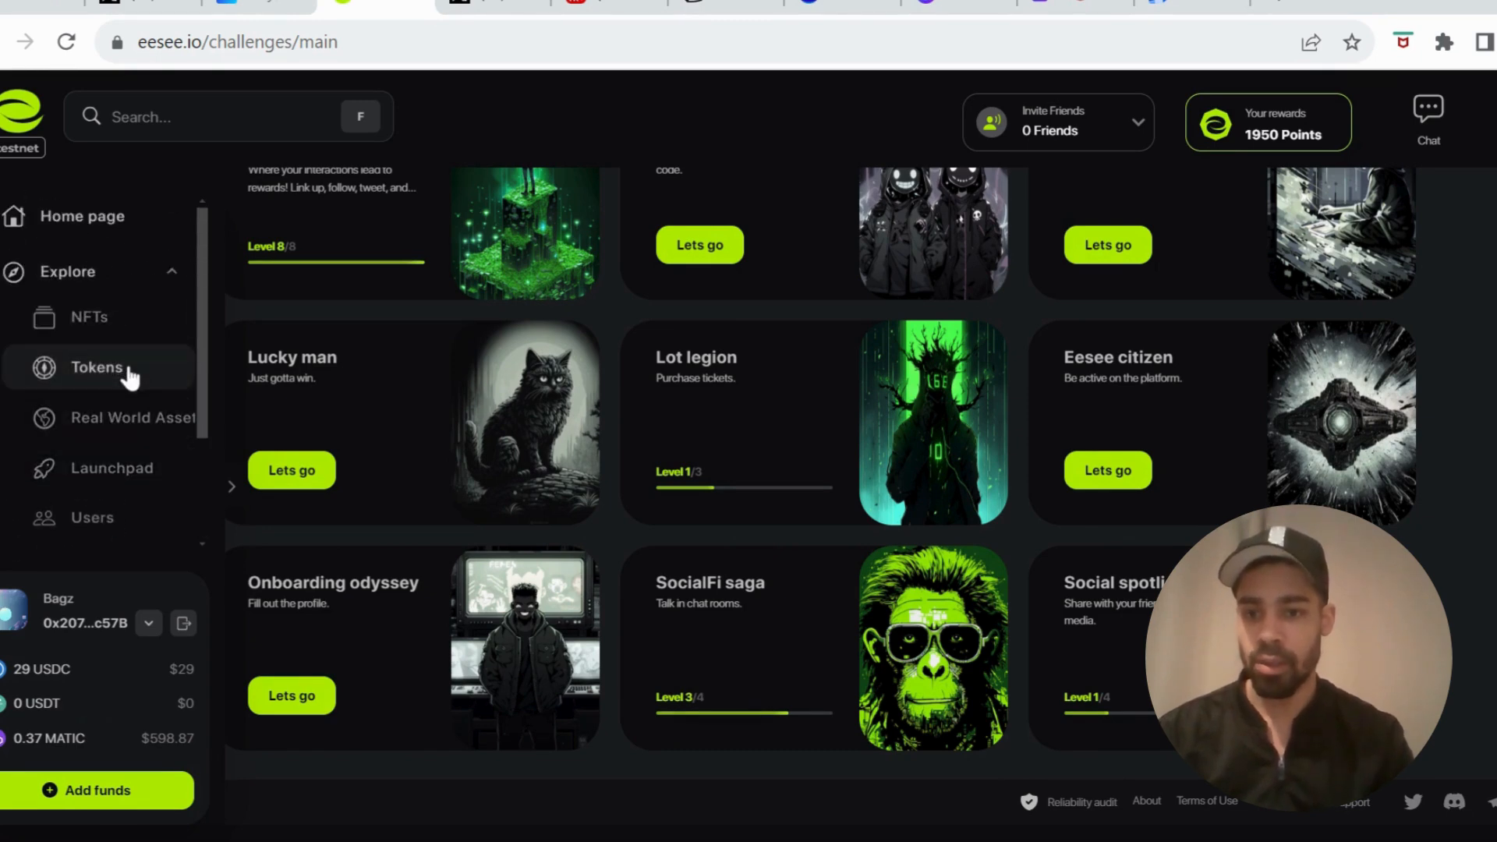
{"action": "left_click", "coordinate": [97, 367]}
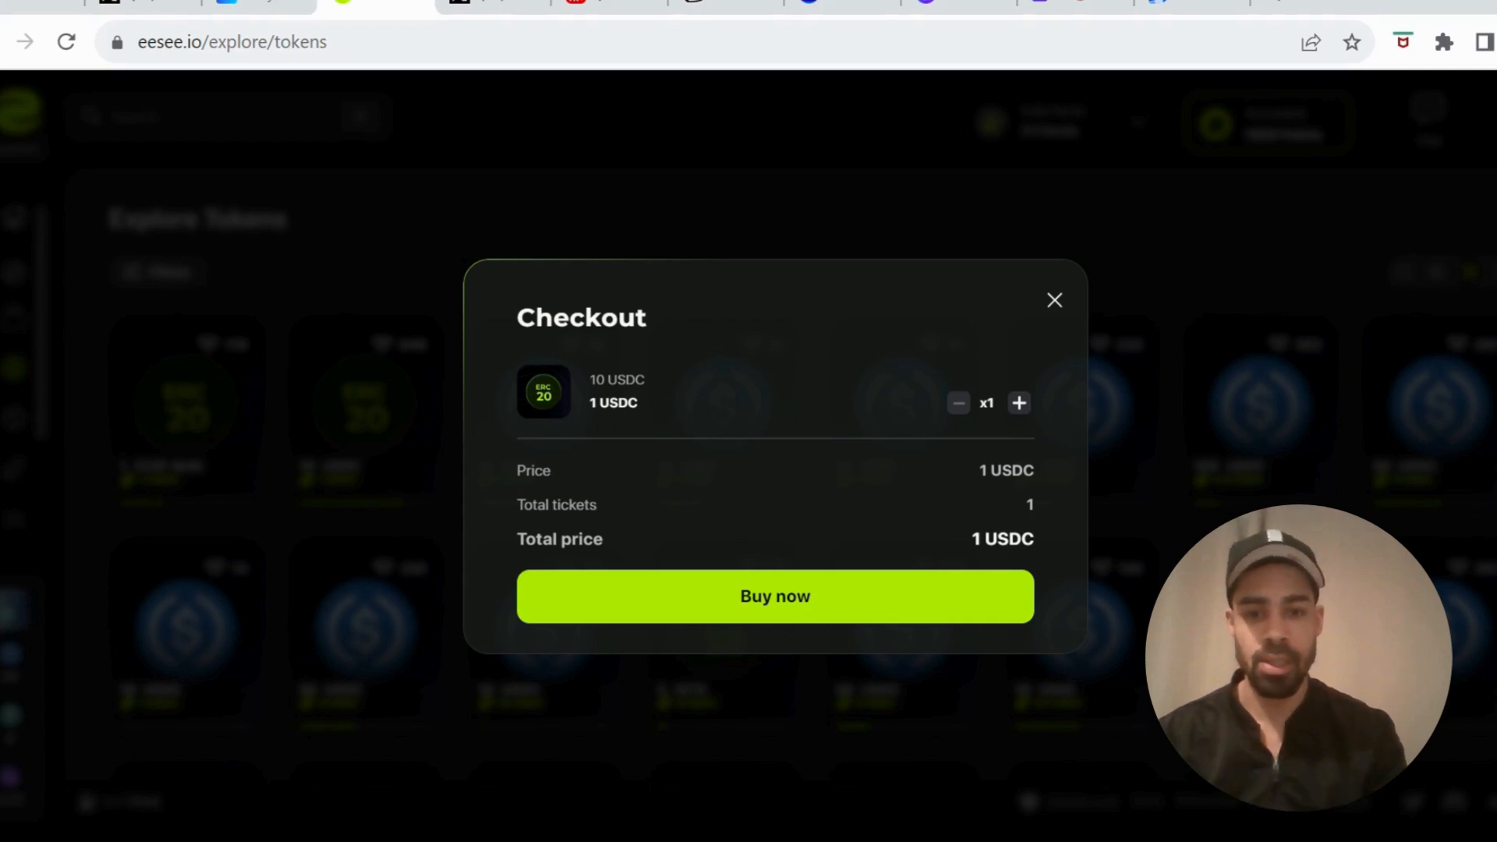
{"action": "mouse_move", "coordinate": [1054, 300]}
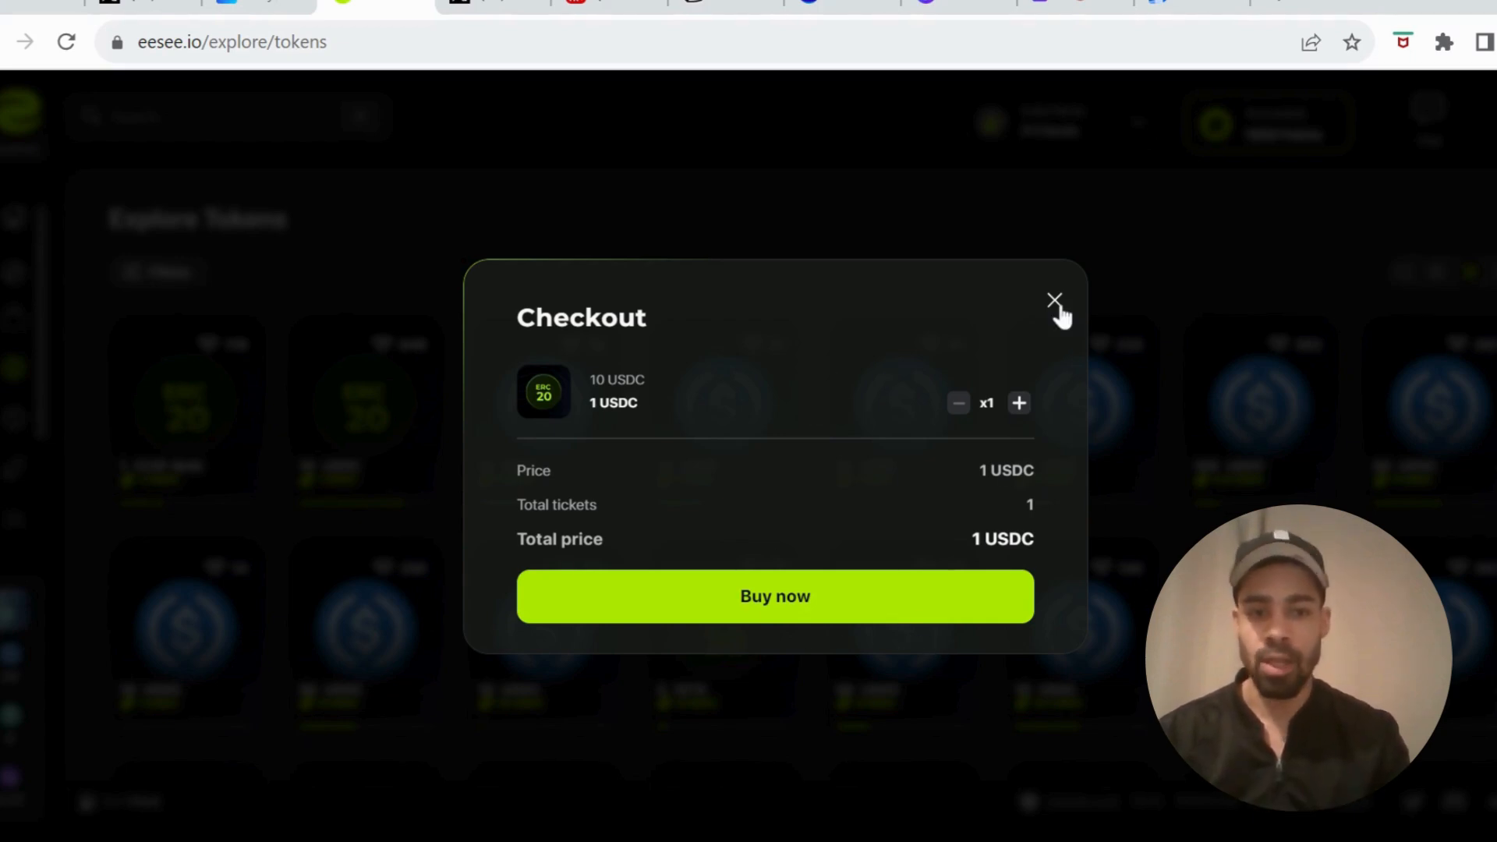
{"action": "left_click", "coordinate": [1054, 299]}
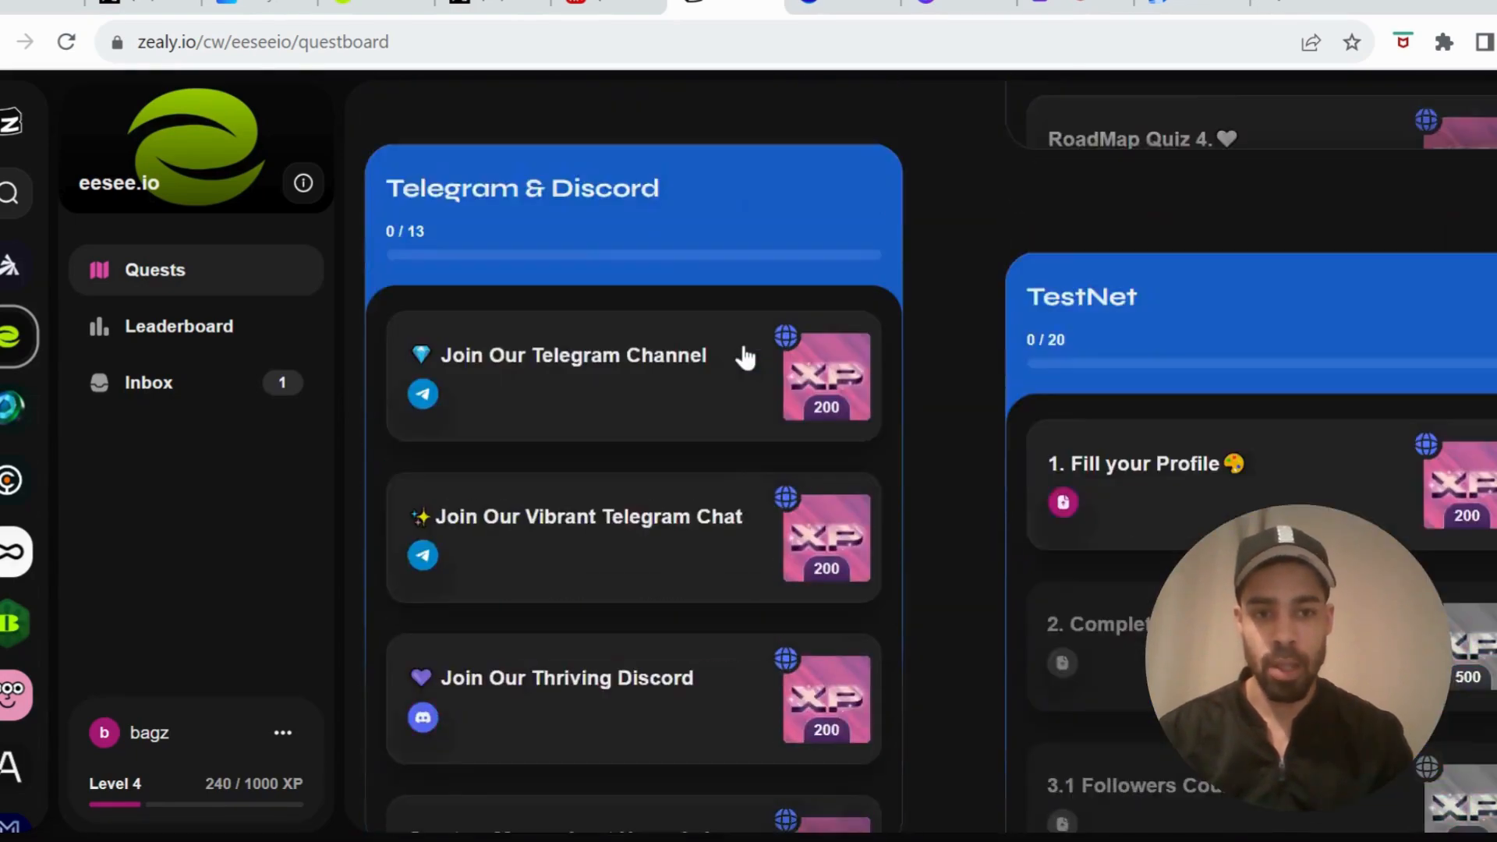
Step: Scroll the Zealy questboard through Telegram & Discord, TestNet Quiz and Crypto Quizzes sections
{"action": "scroll", "scroll_direction": "down", "scroll_amount": 3}
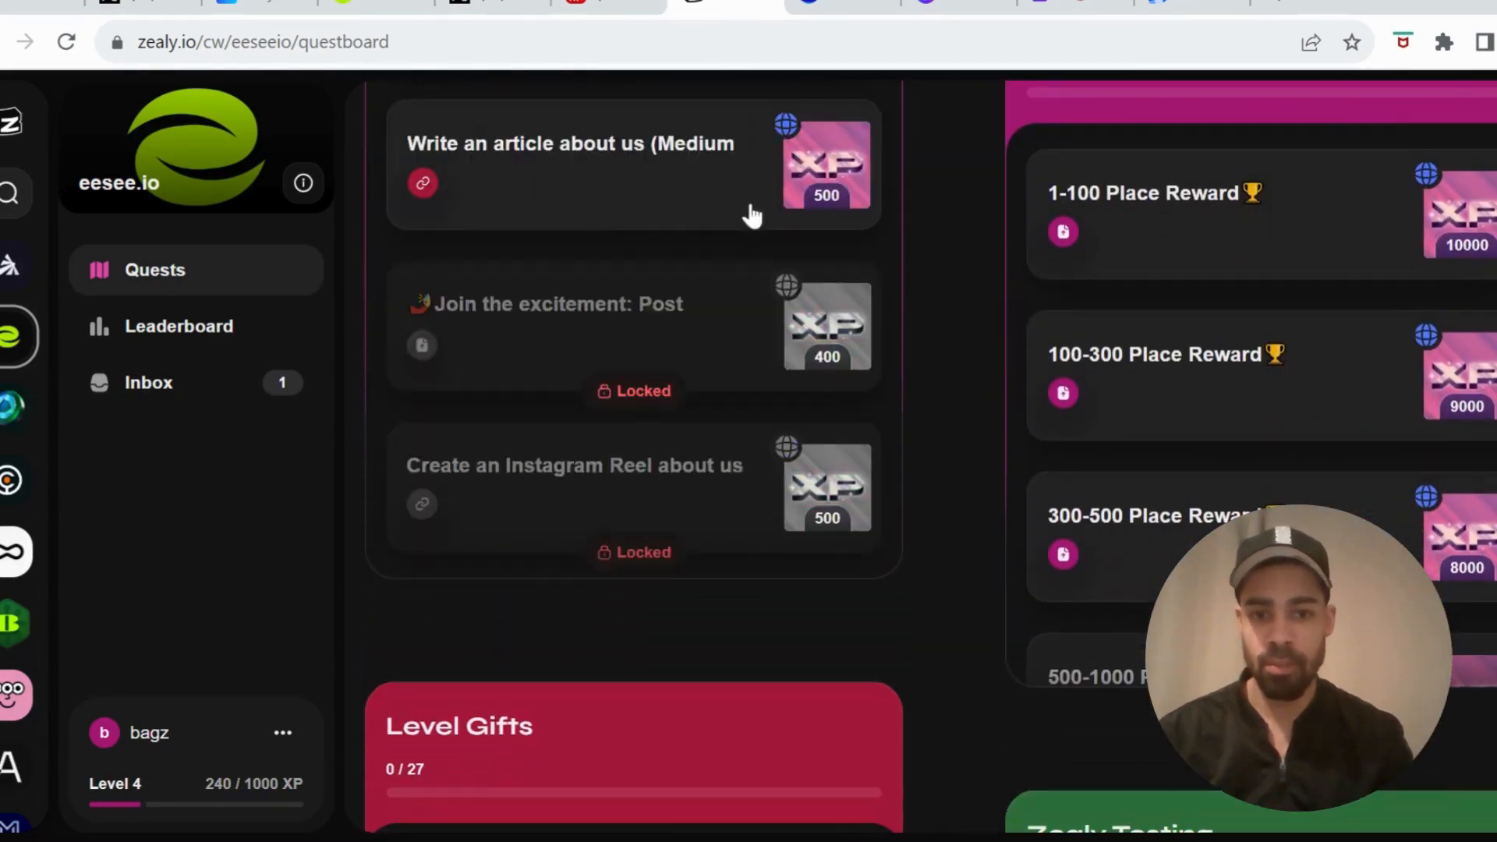
{"action": "scroll", "scroll_direction": "down", "scroll_amount": 3}
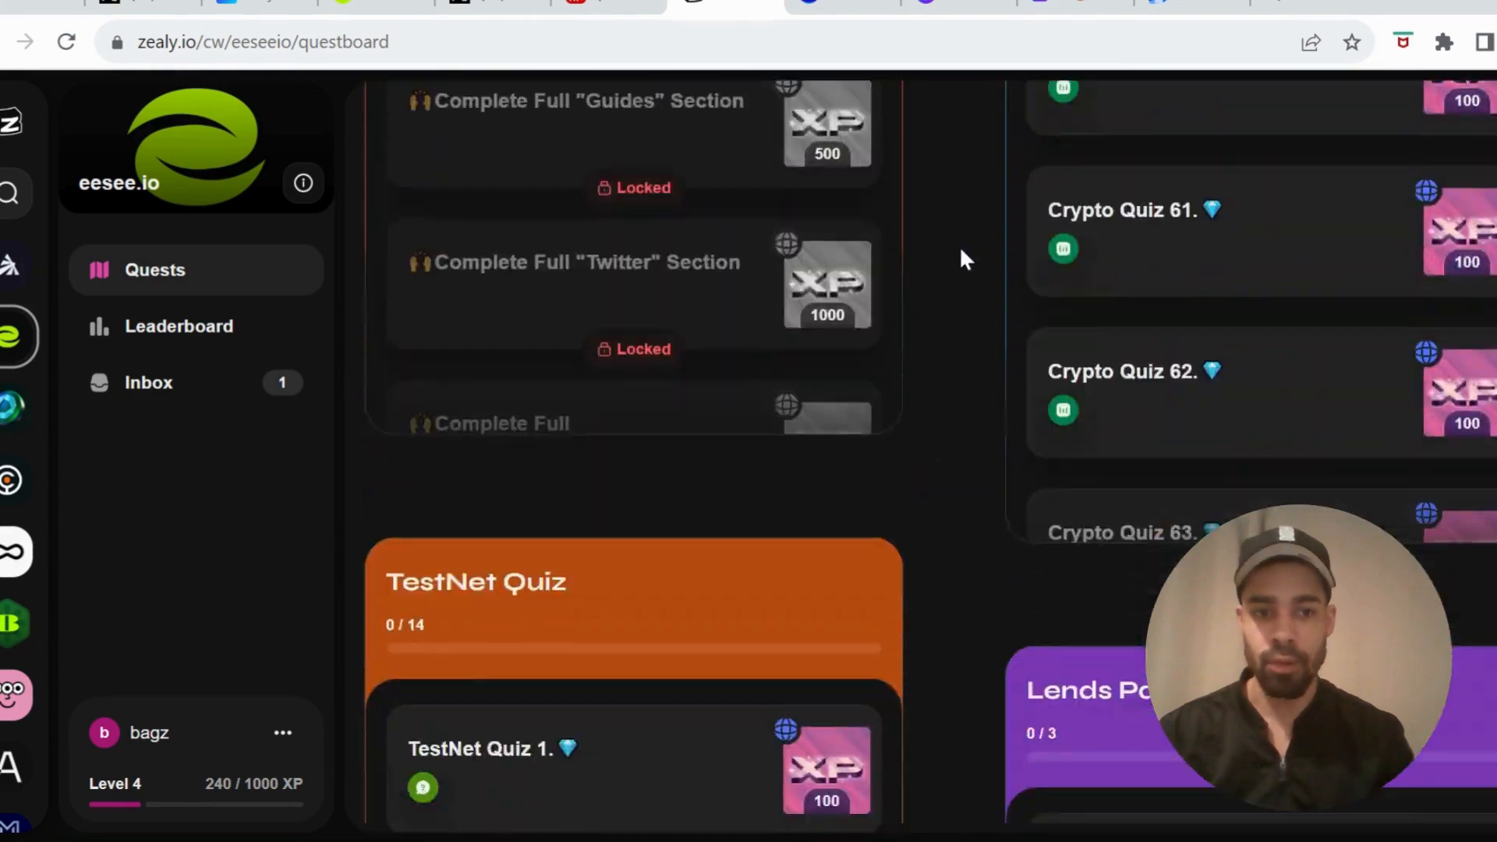